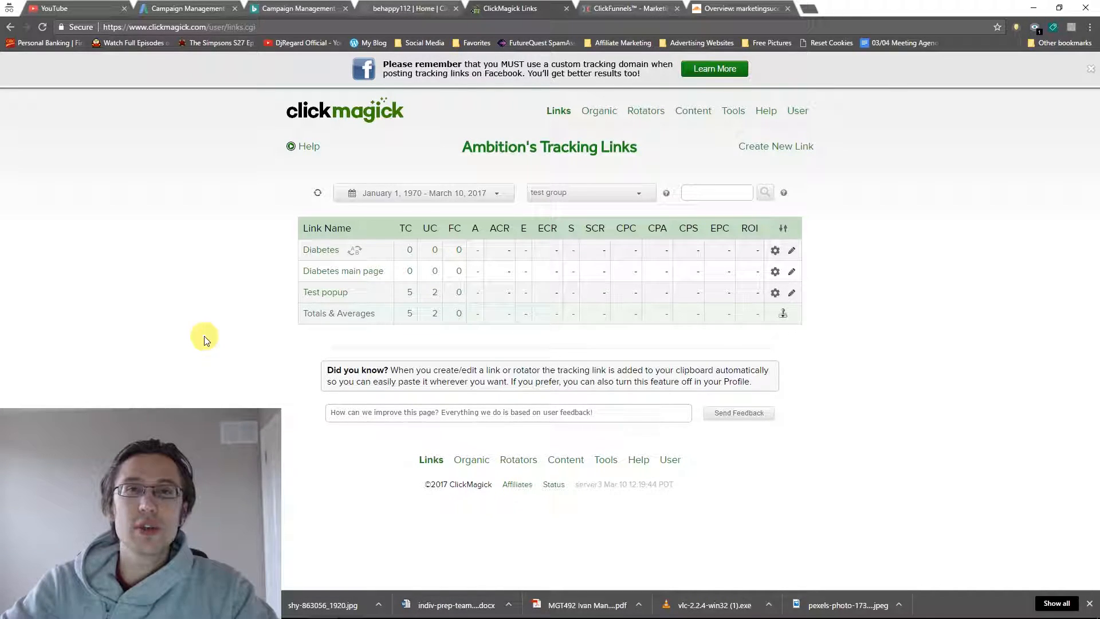
mouse_move(529, 216)
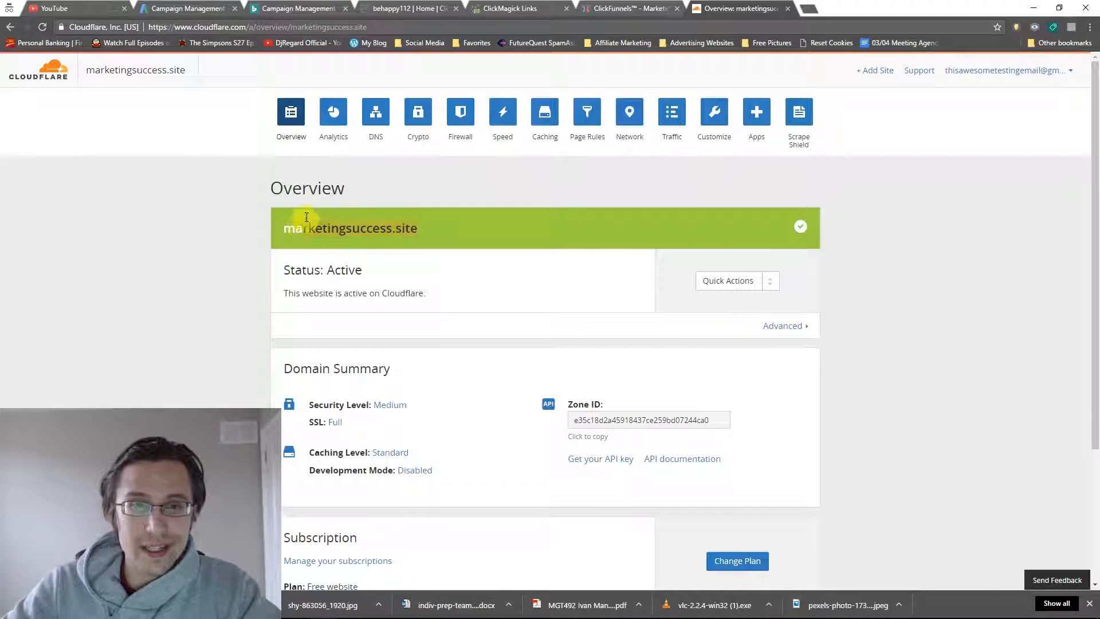
Draft a new CNAME record named 'track' in marketingsuccess.site DNS and start its target
click(375, 112)
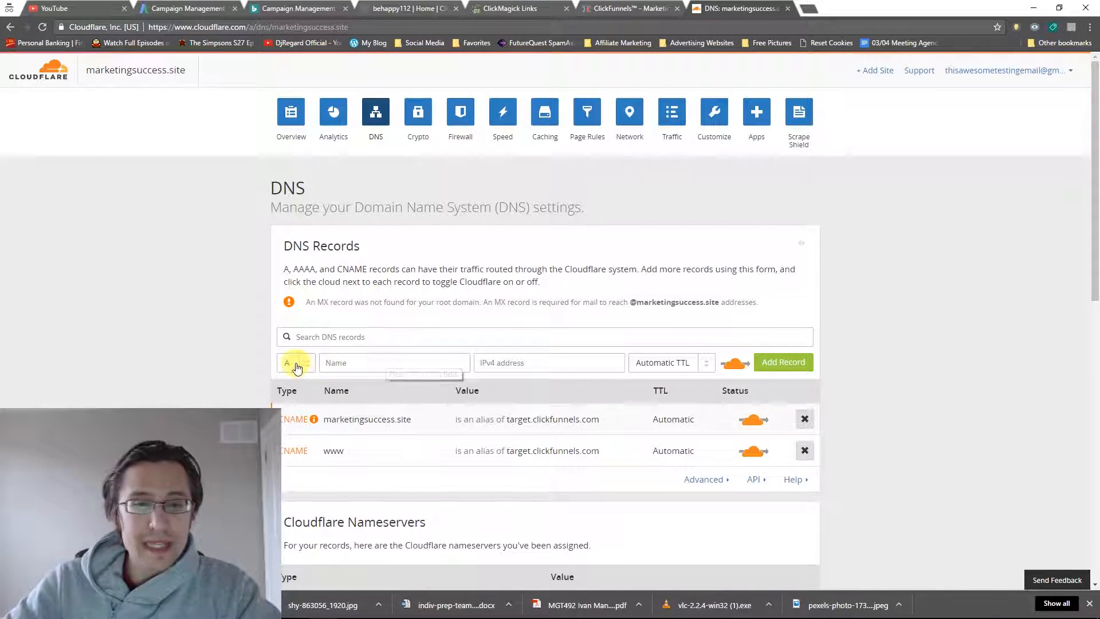
click(295, 362)
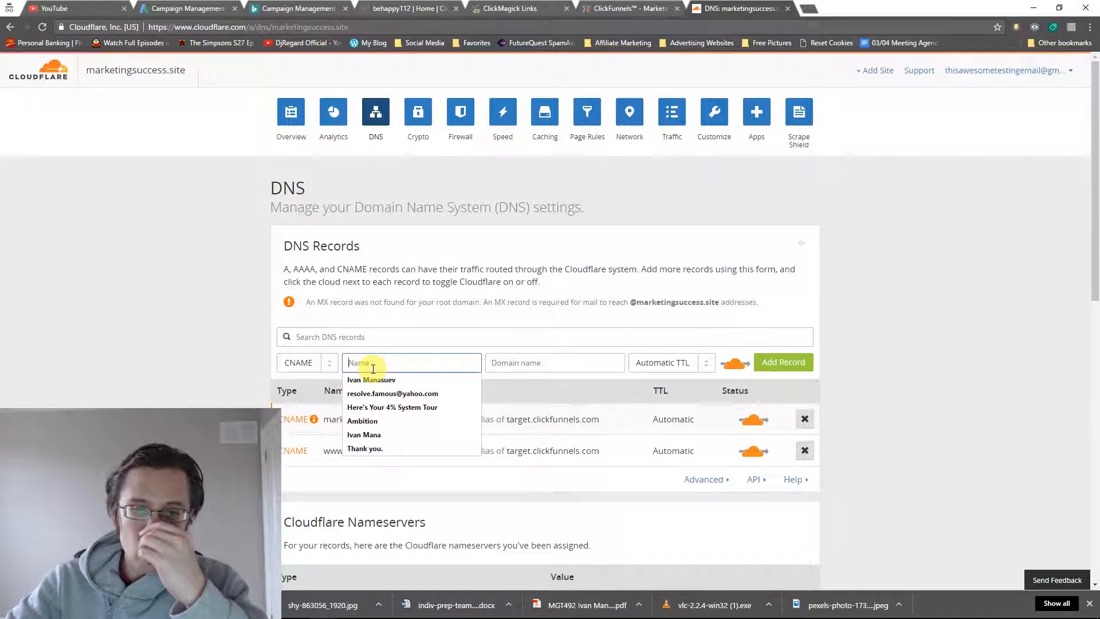
click(231, 350)
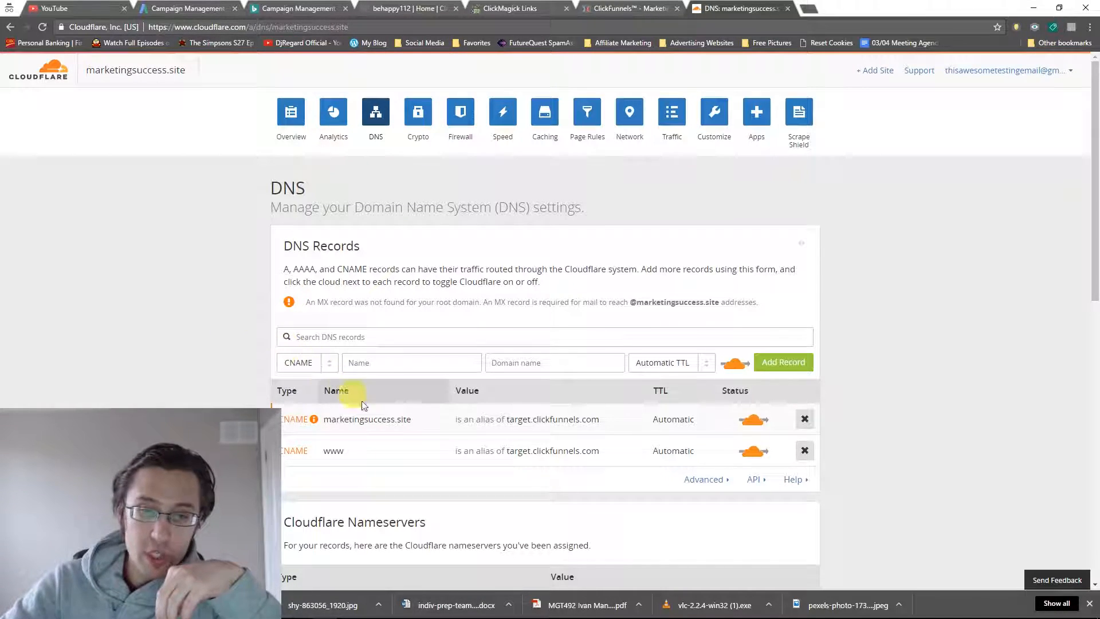
click(624, 9)
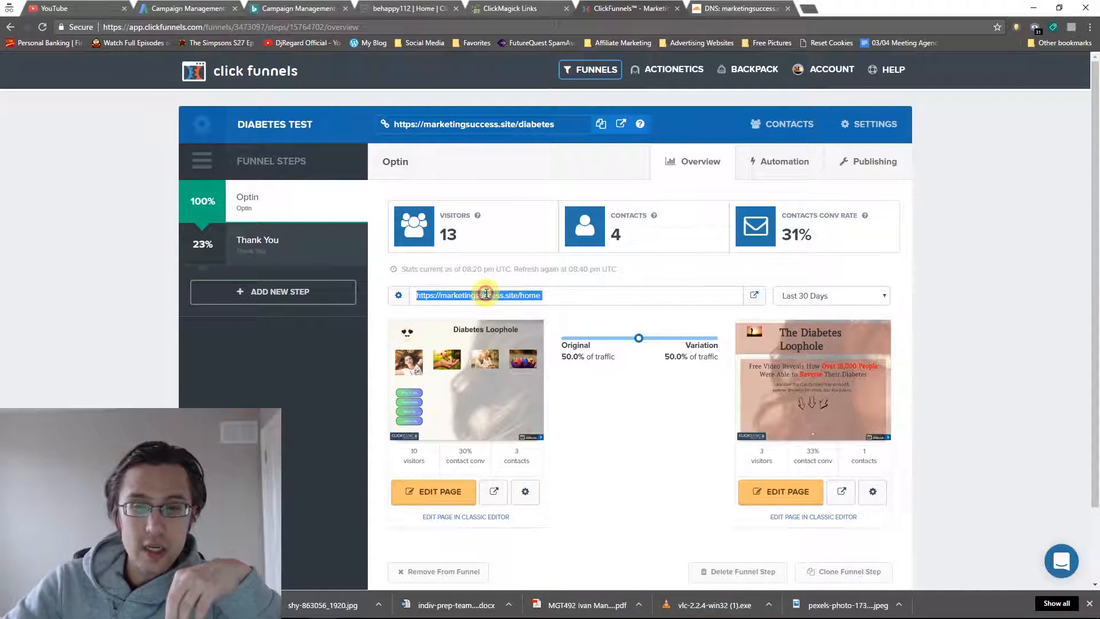
click(737, 9)
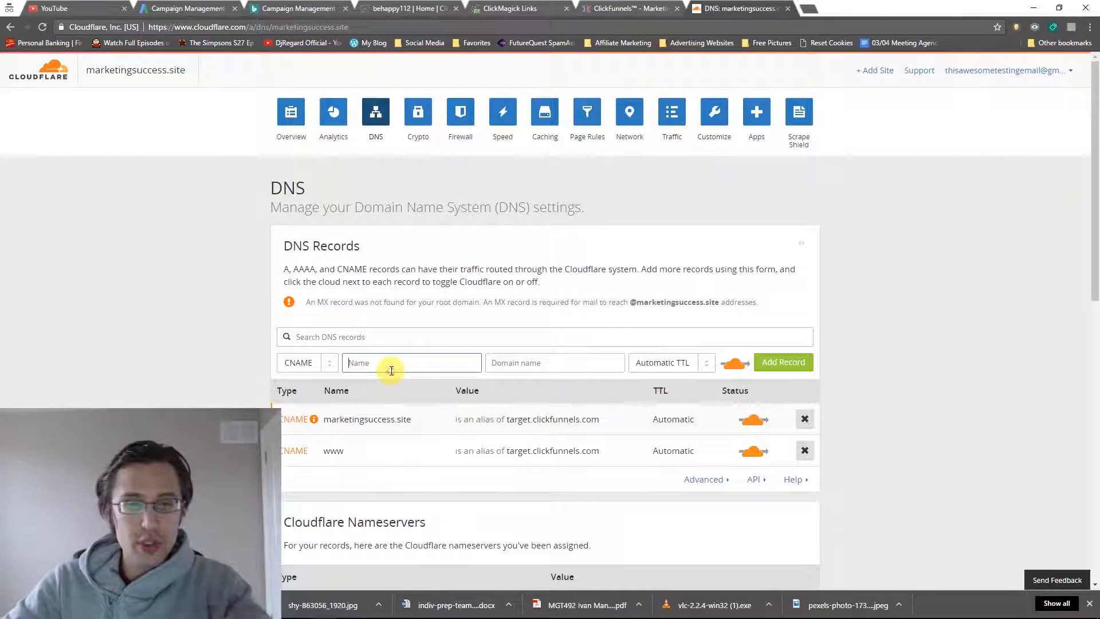
text(go)
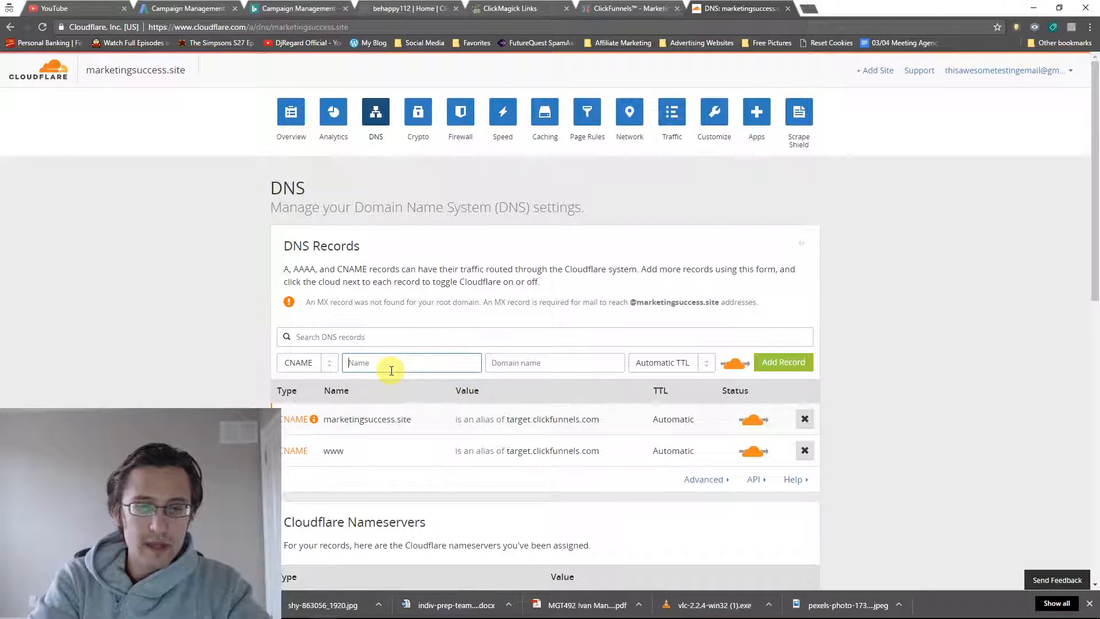
text(track)
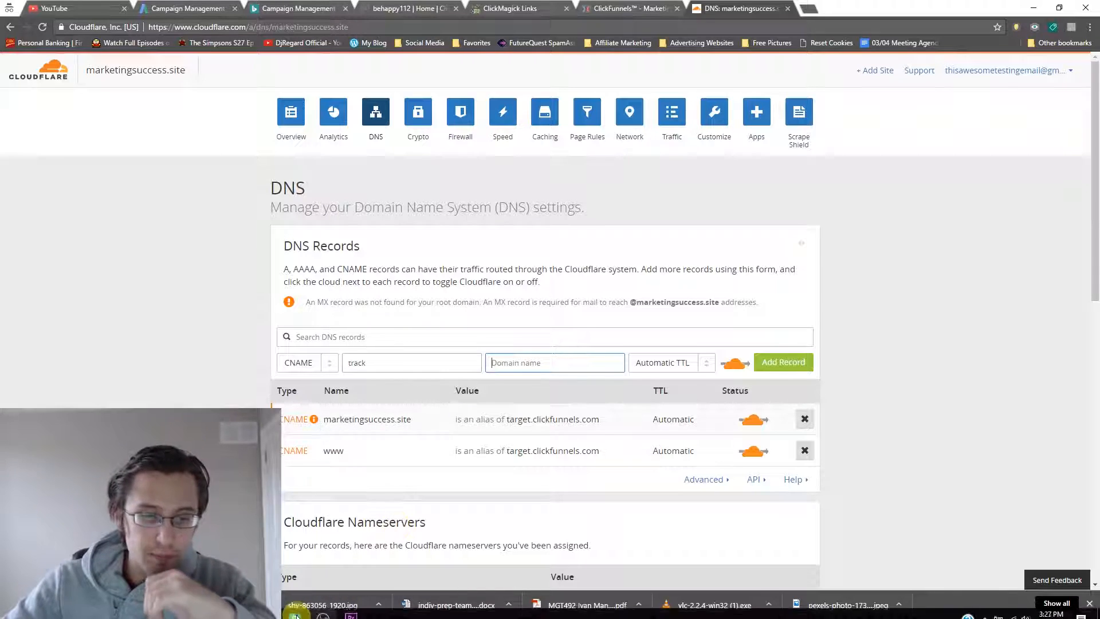
mouse_move(295, 377)
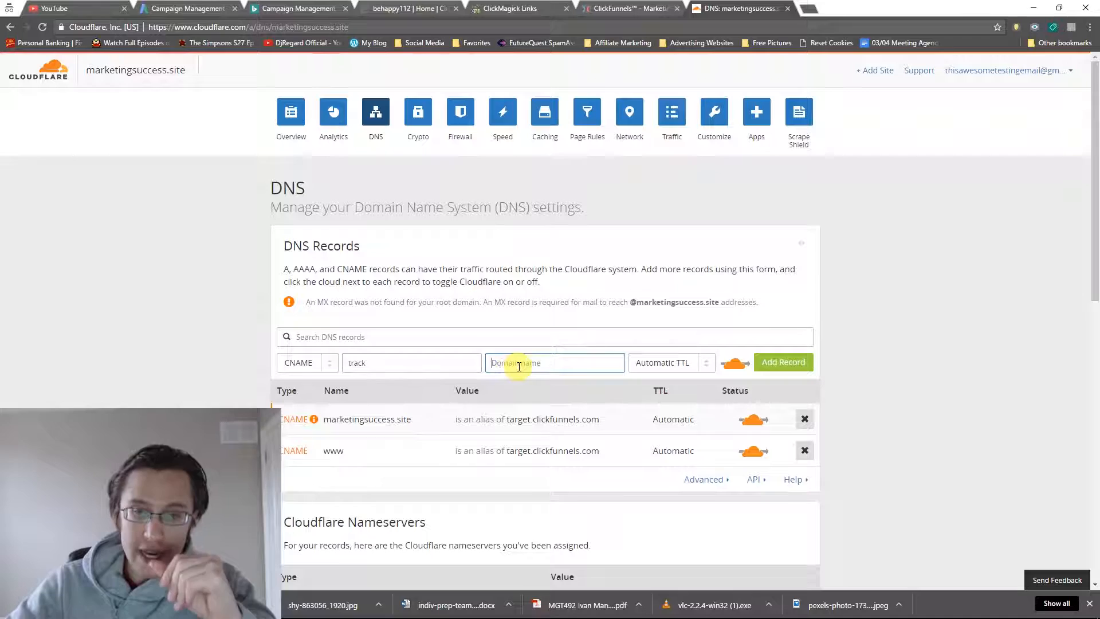
text(cl)
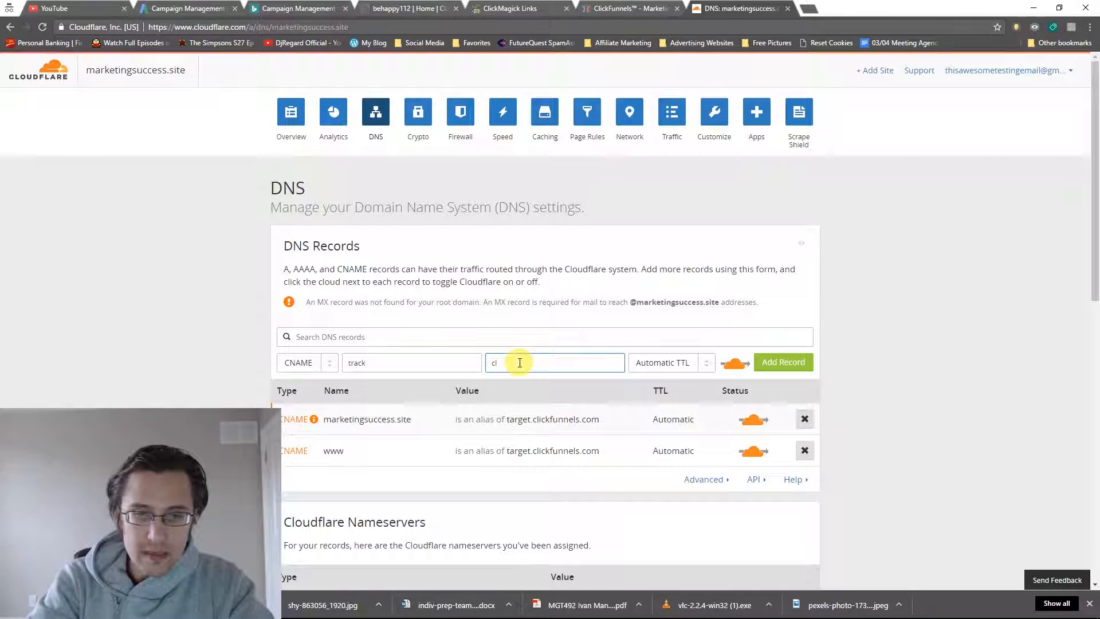
Check the Diabetes link's domain in ClickMagick and type part of the clkmg target
click(516, 8)
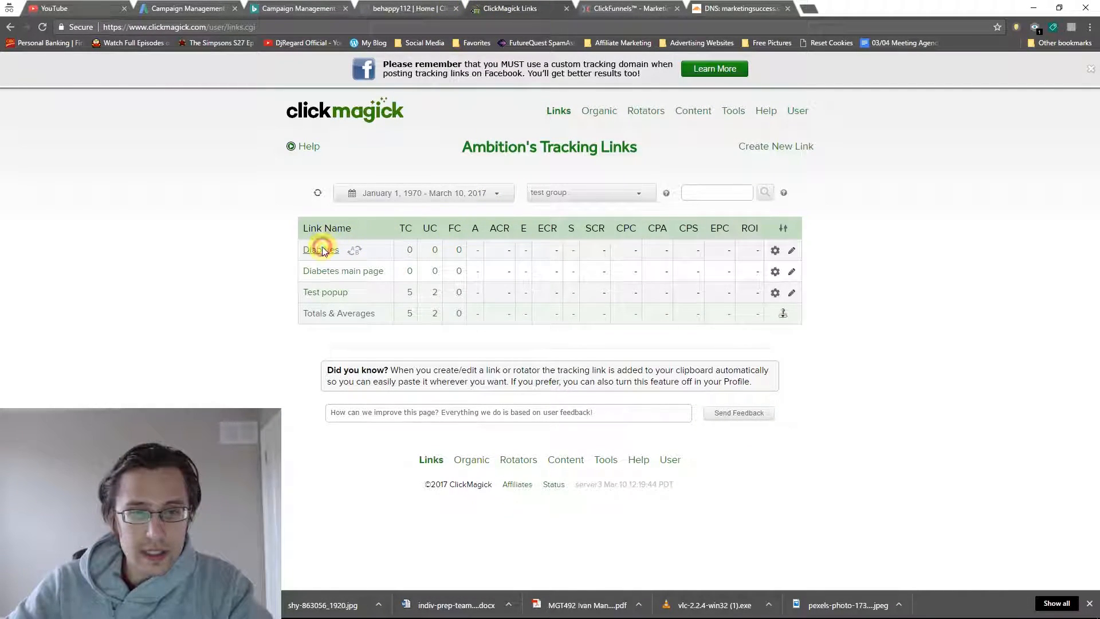
click(320, 250)
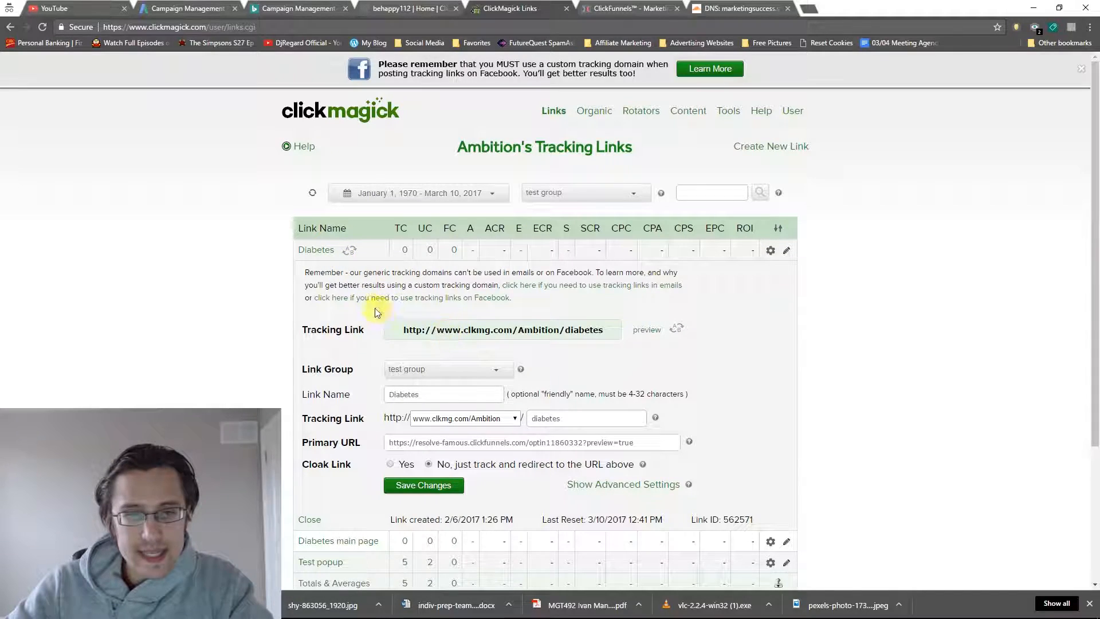
click(737, 9)
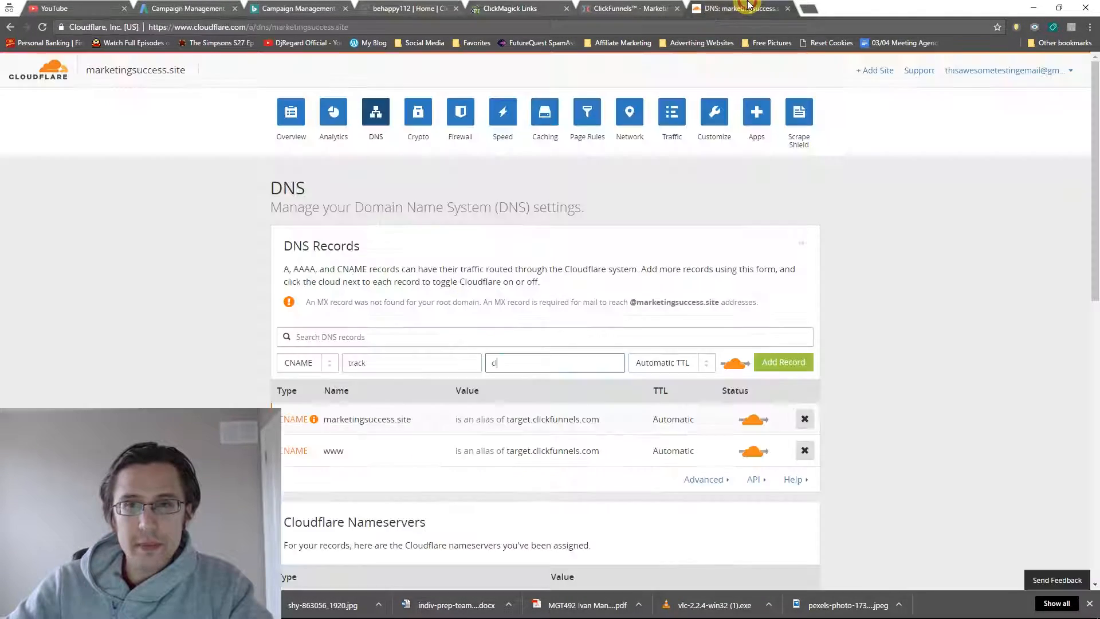
text(lkmg)
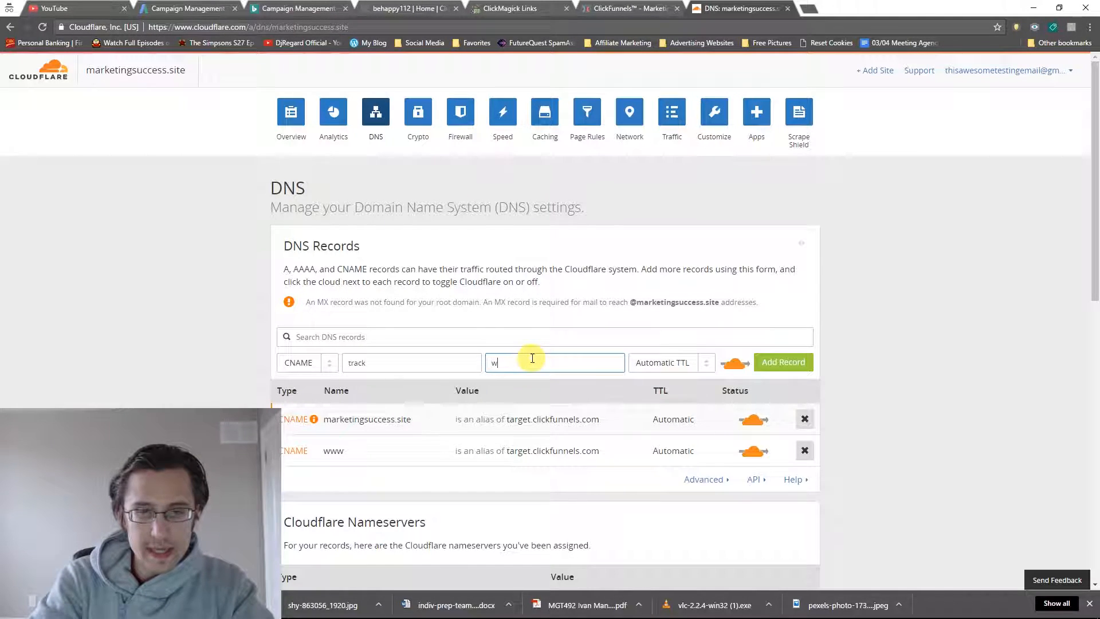
text(ww.clk)
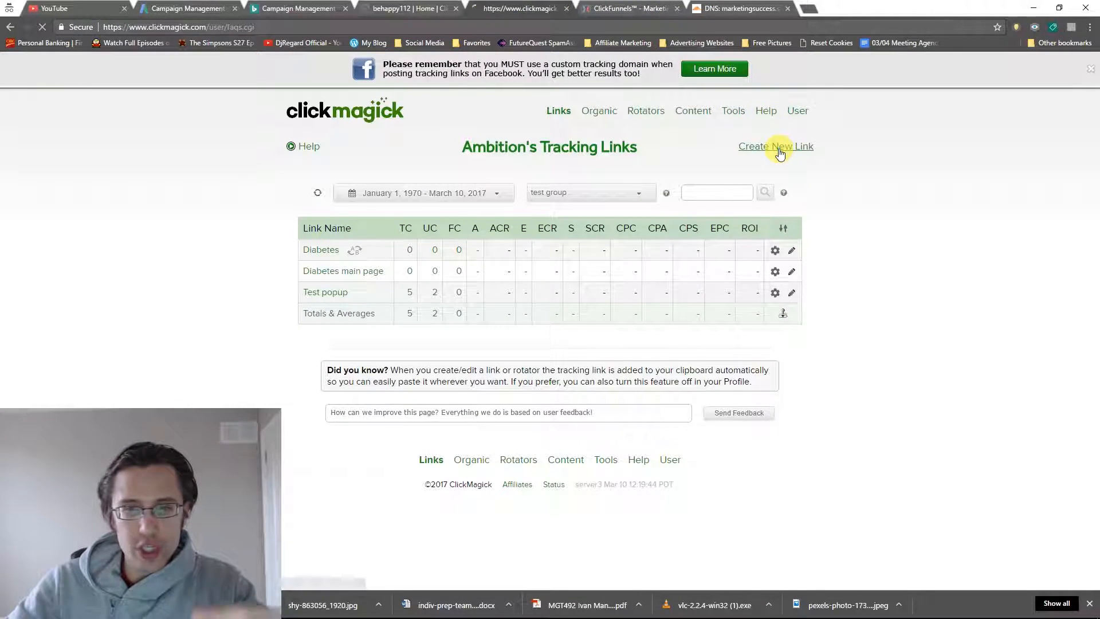
click(766, 110)
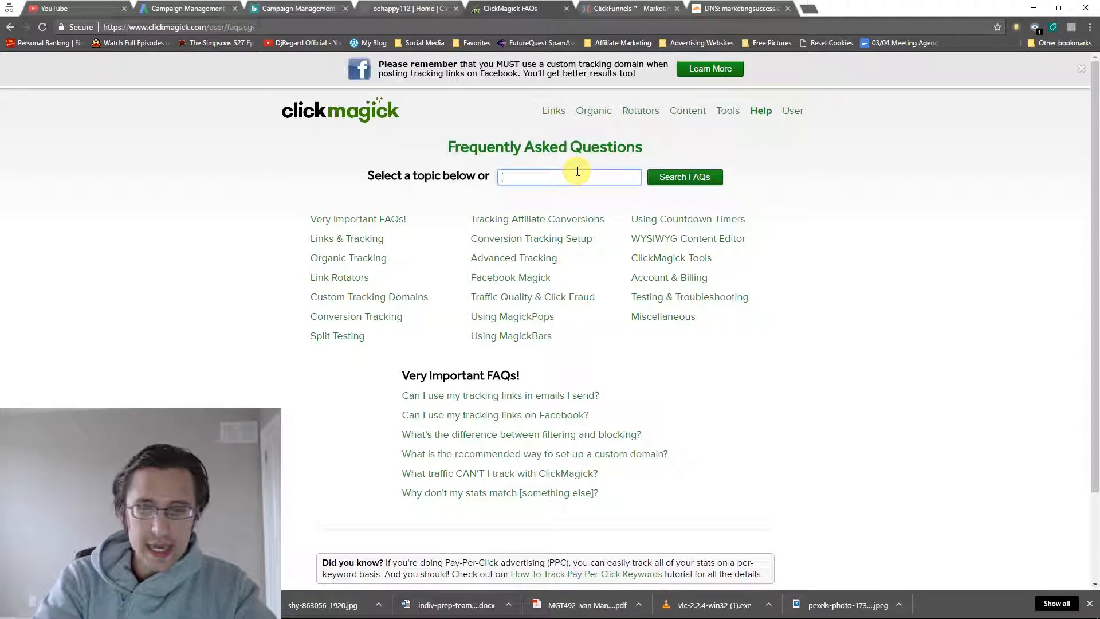
click(534, 454)
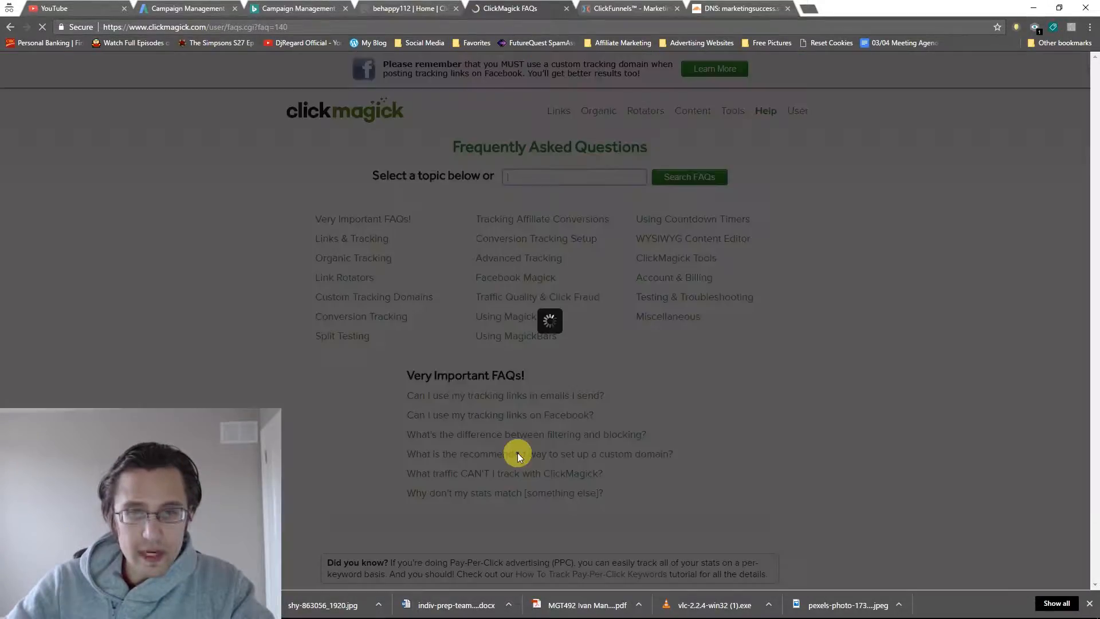
click(538, 453)
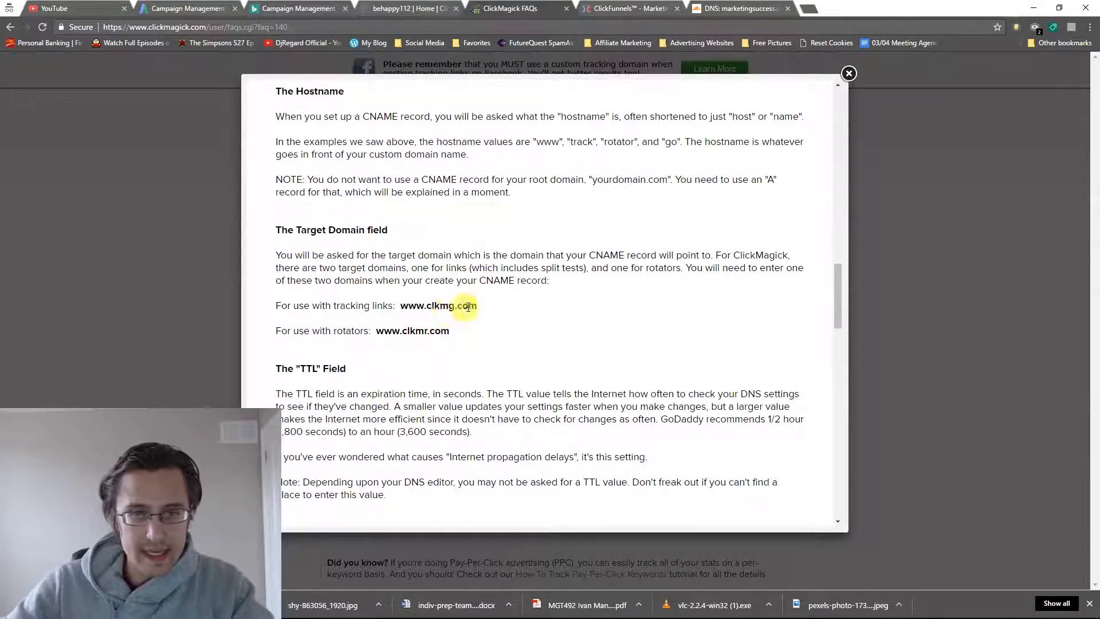
scroll(down, 3)
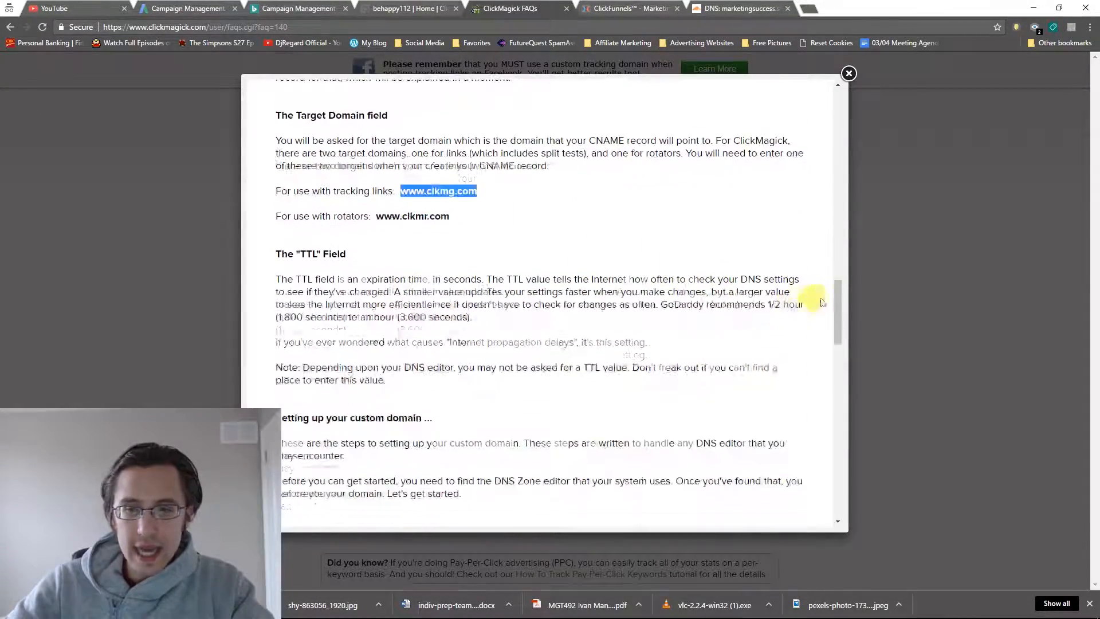
scroll(down, 3)
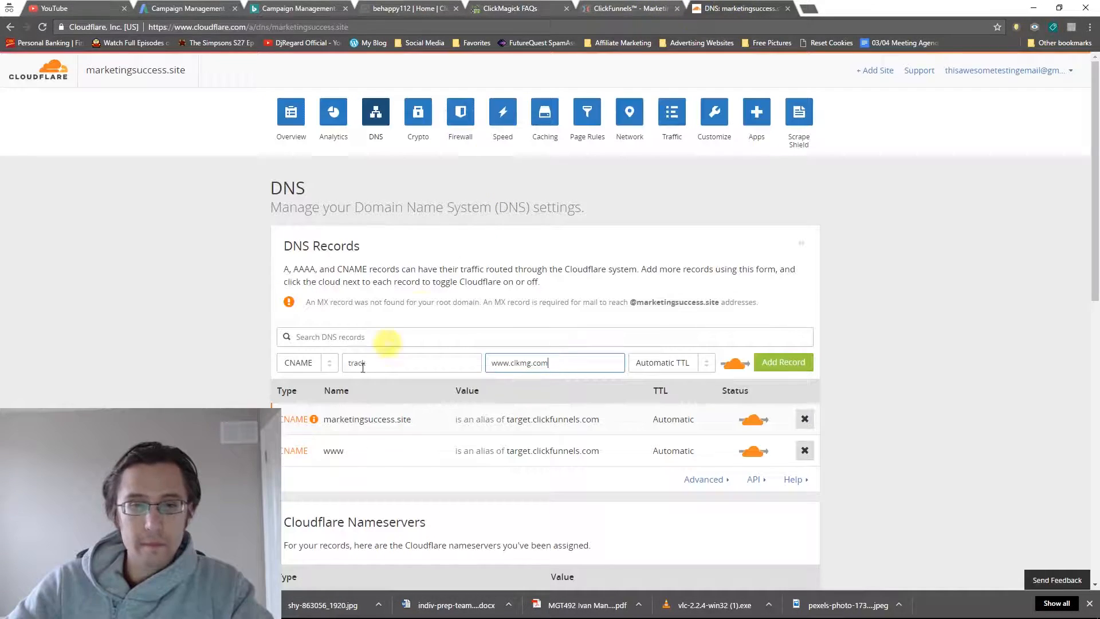
click(306, 363)
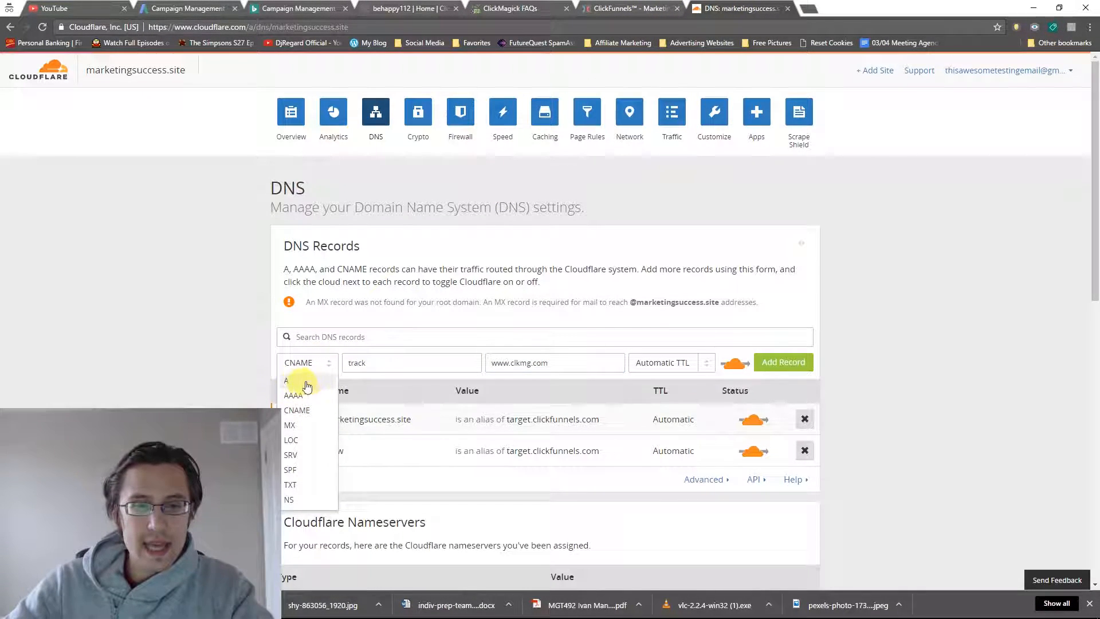
click(512, 8)
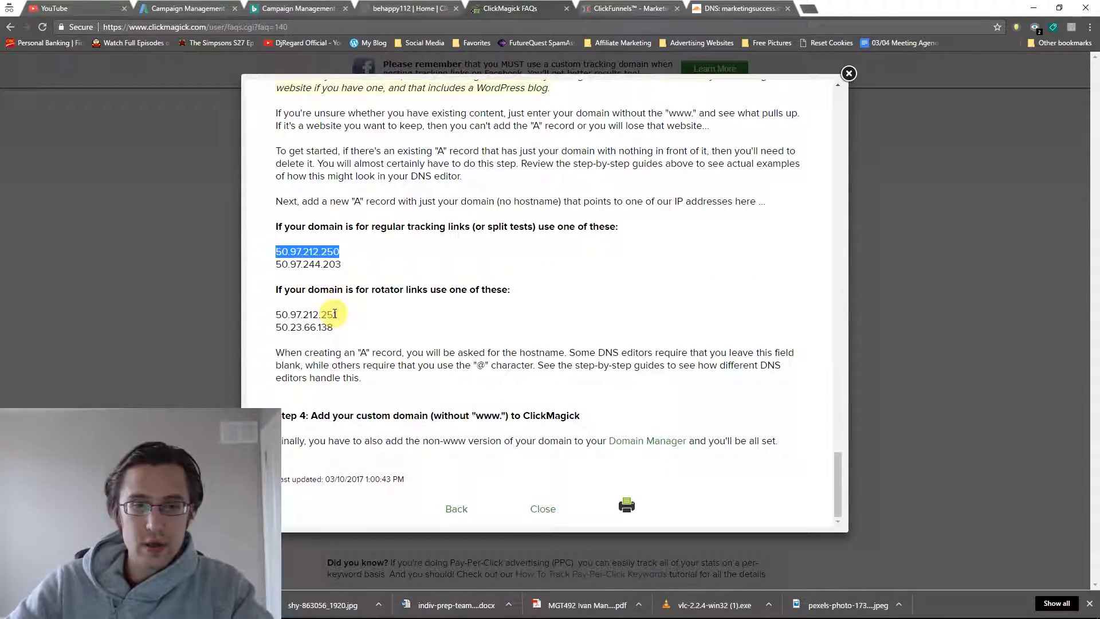
click(848, 73)
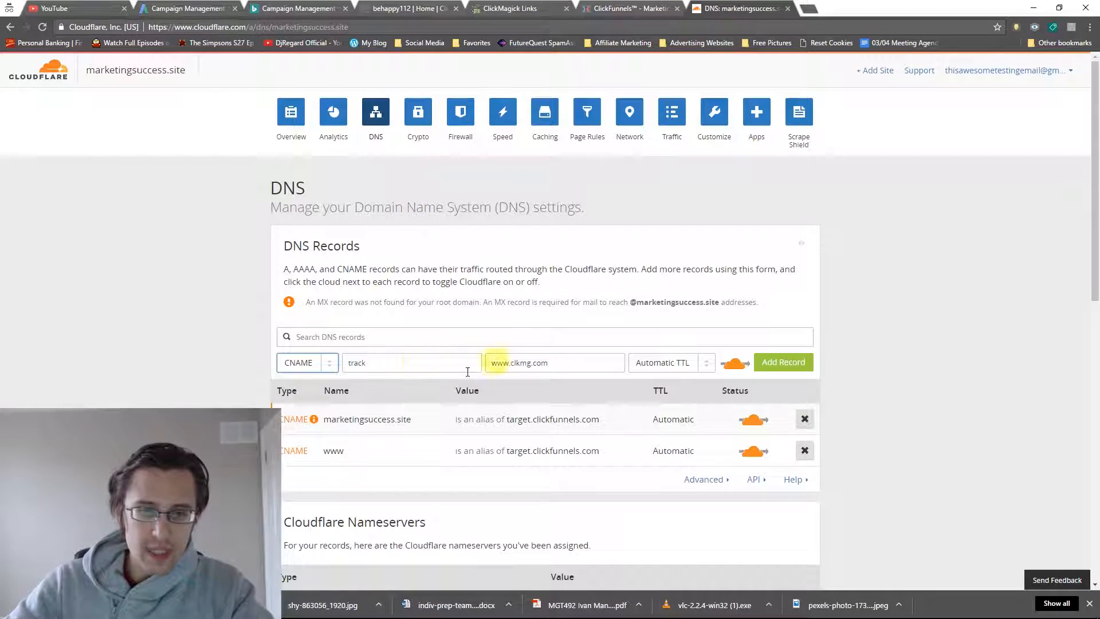
click(784, 362)
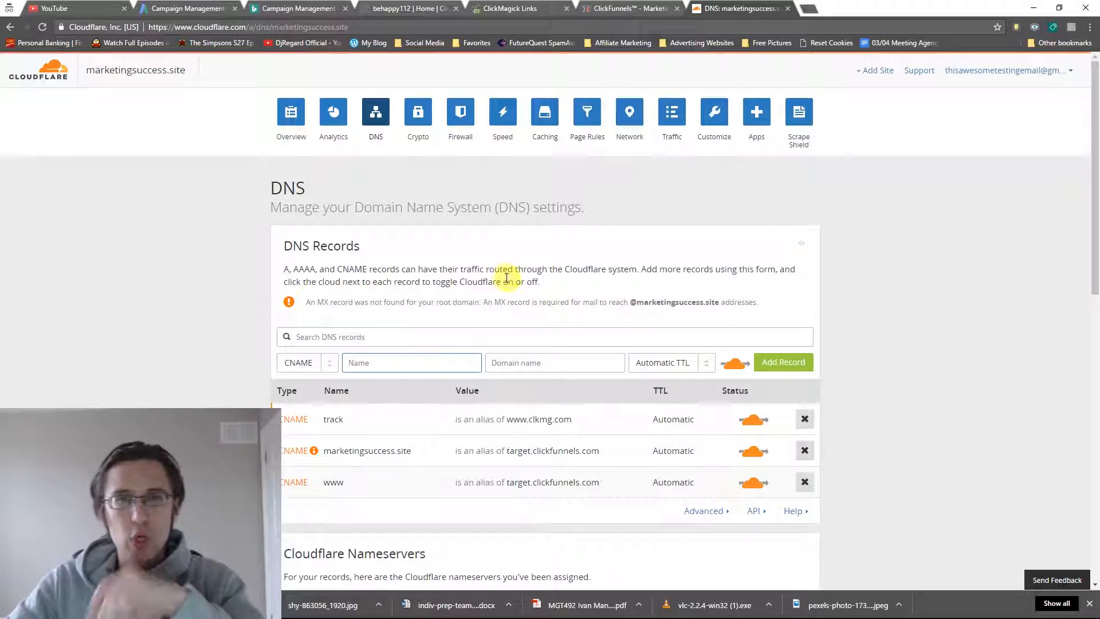
mouse_move(753, 419)
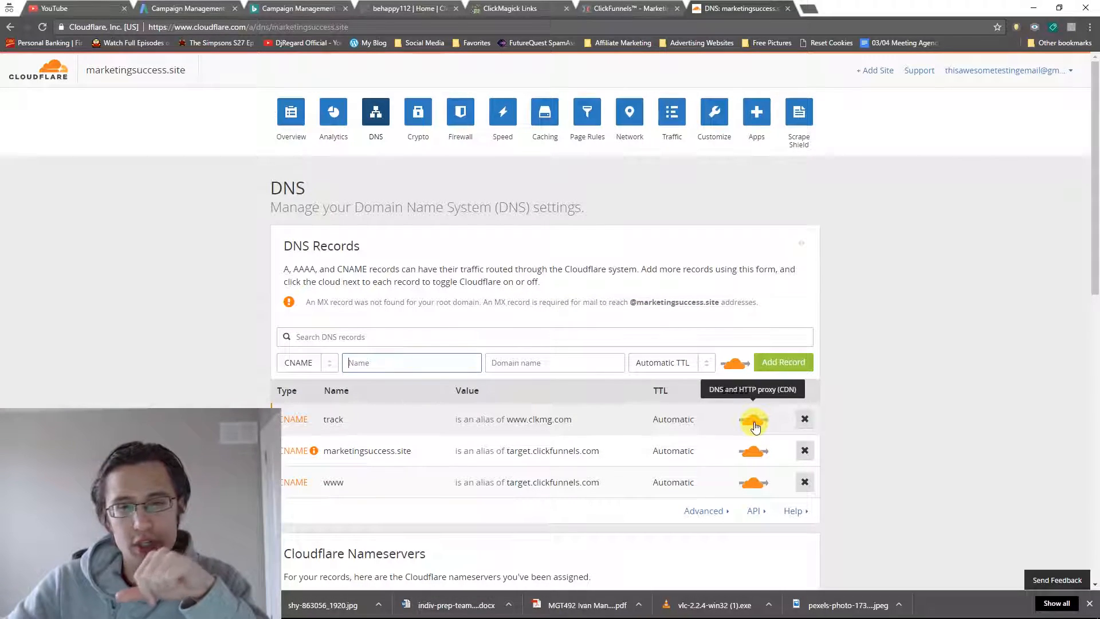
click(753, 419)
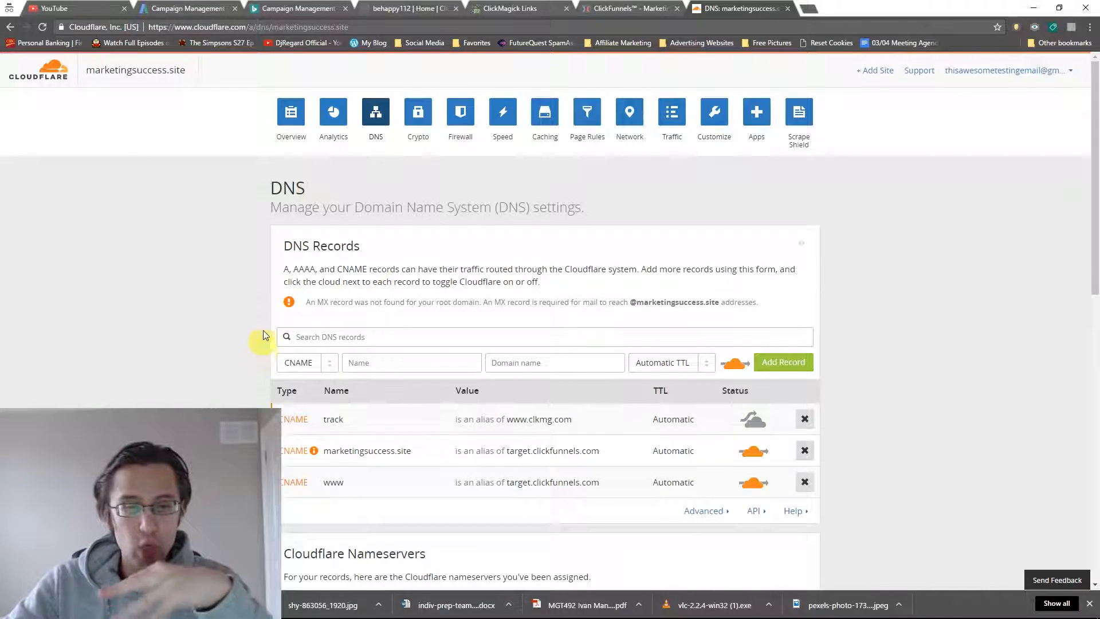
mouse_move(290, 112)
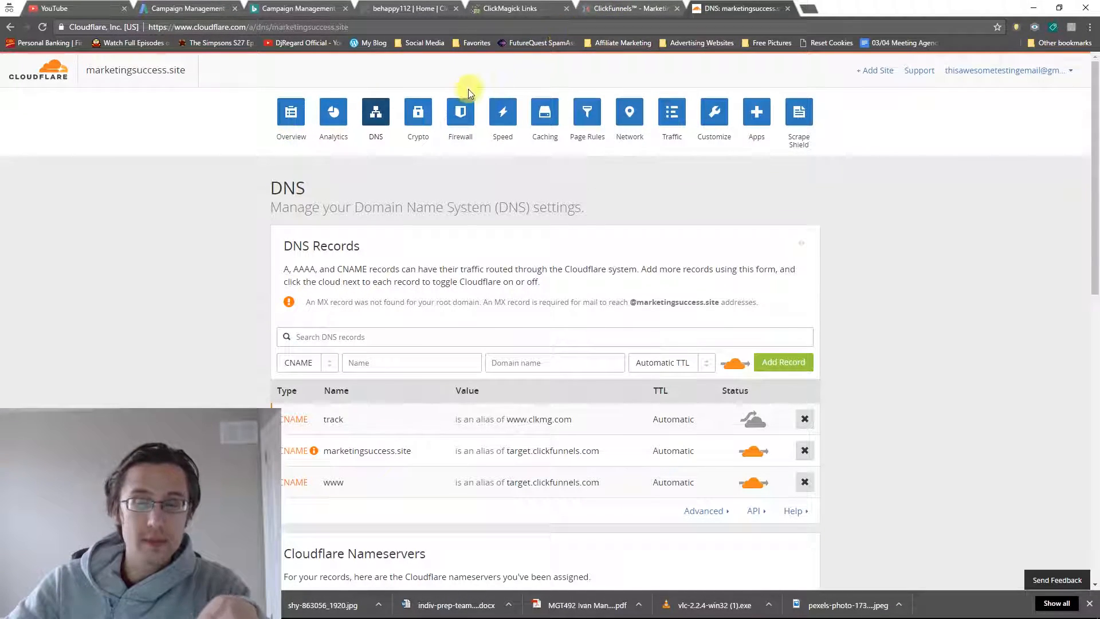
Review the domain's DNS records from Overview, then return to ClickMagick links
click(290, 112)
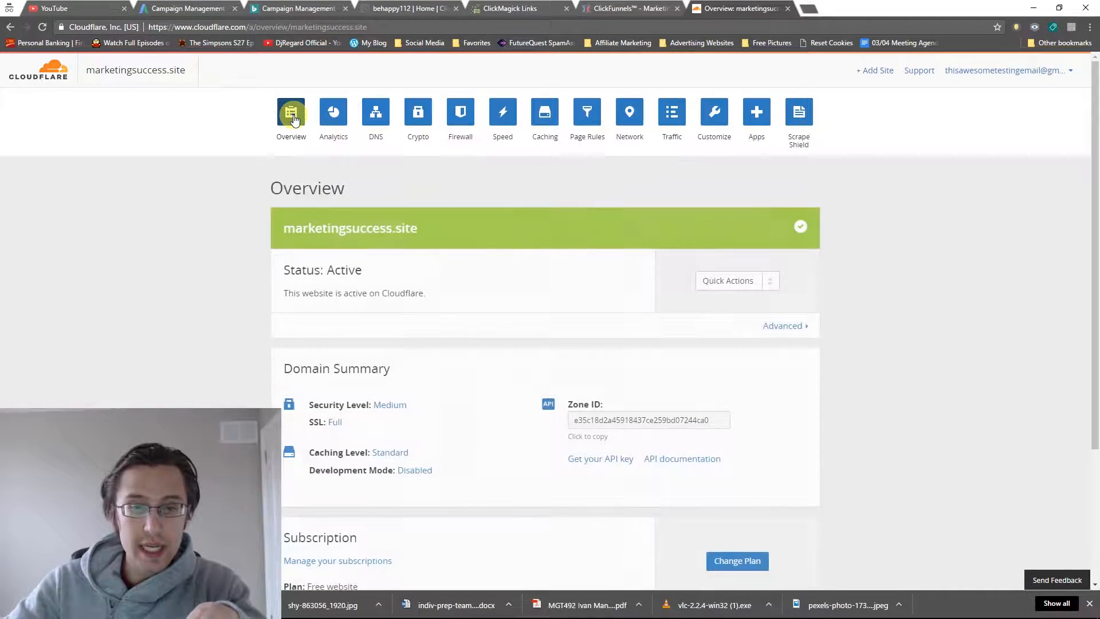
click(375, 113)
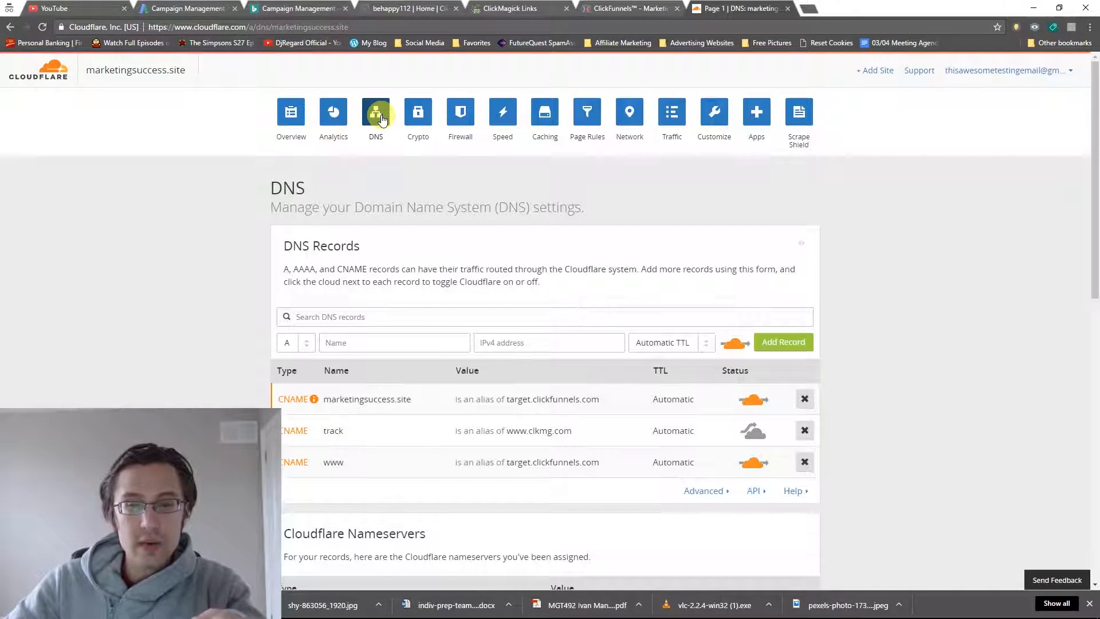
click(512, 9)
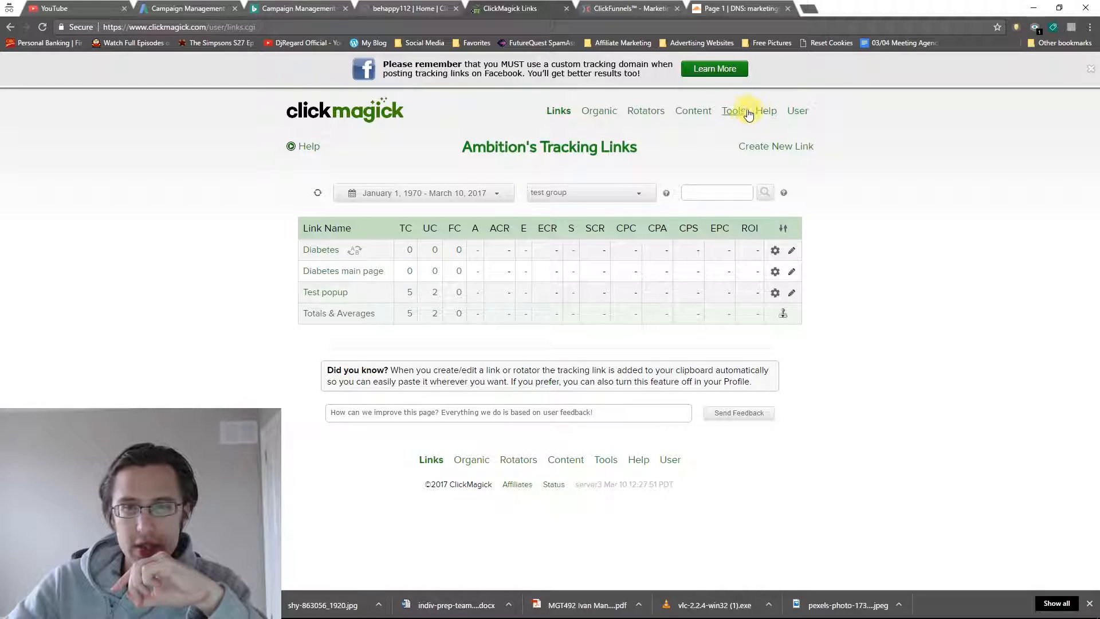
Add track.marketingsuccess.site in Domain Manager with CNAME DNS
click(733, 111)
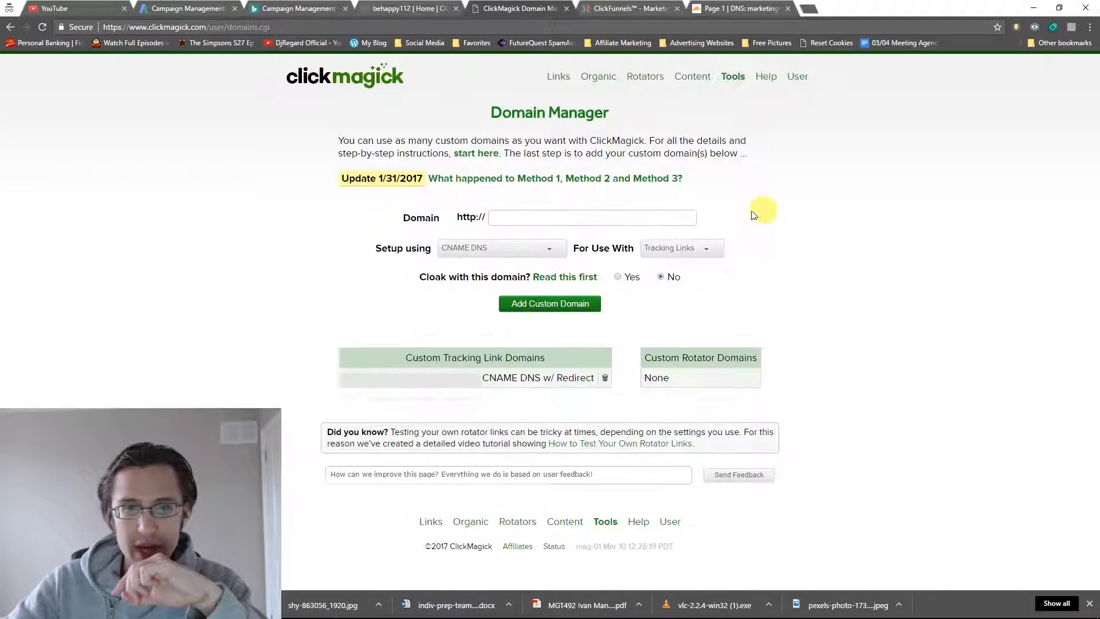
text(track.marketingsuccess.site)
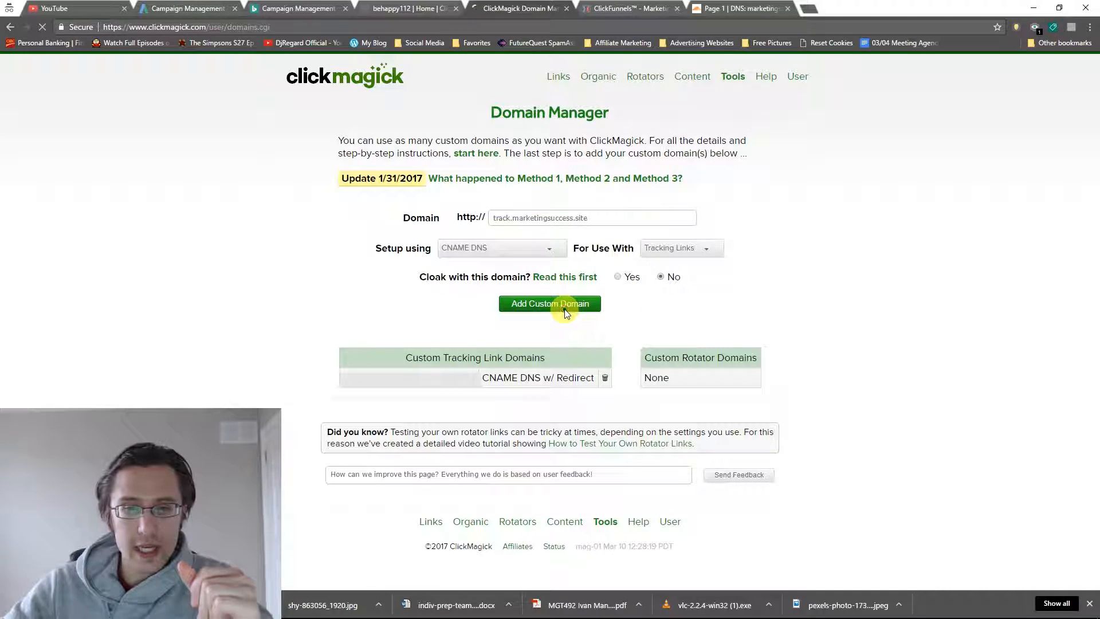
click(549, 304)
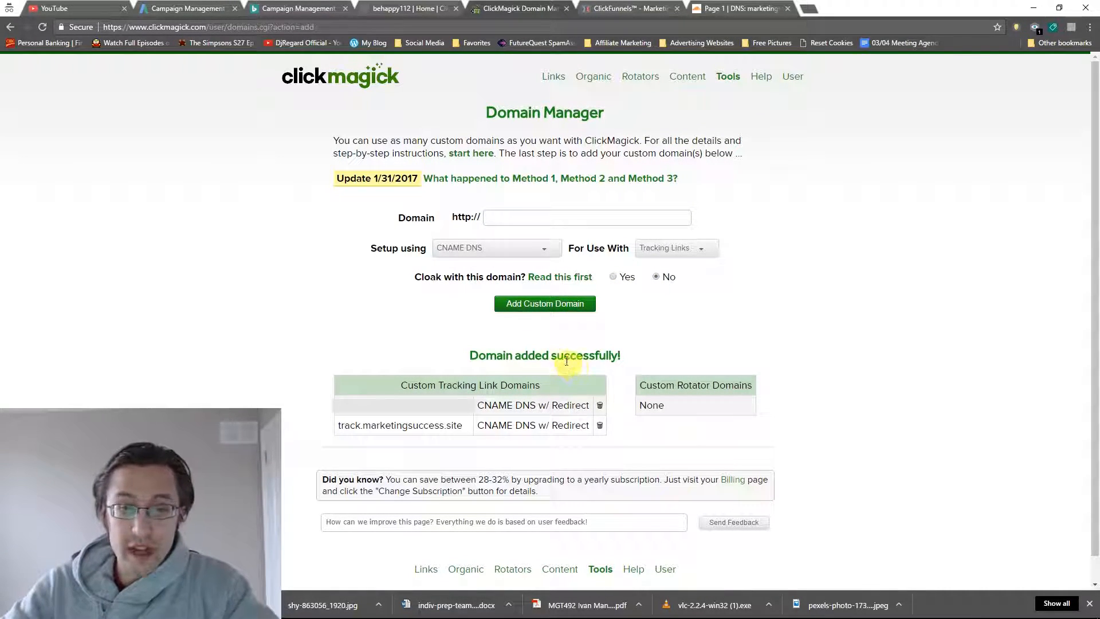
mouse_move(552, 76)
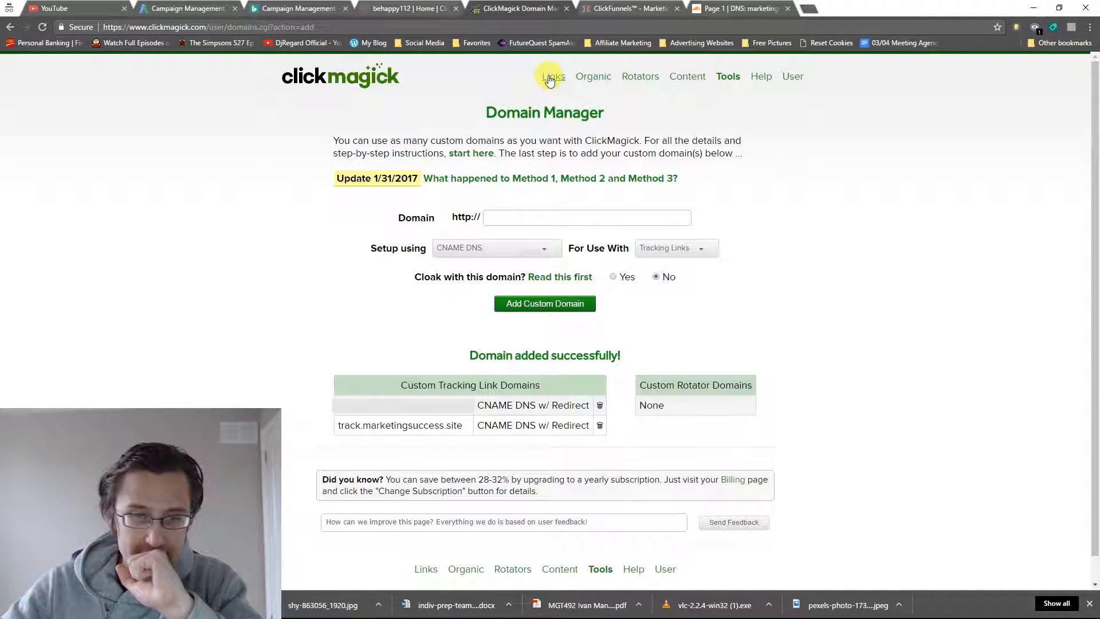
Set the Diabetes link's primary URL to the original page's marketingsuccess.site preview URL and save
click(553, 76)
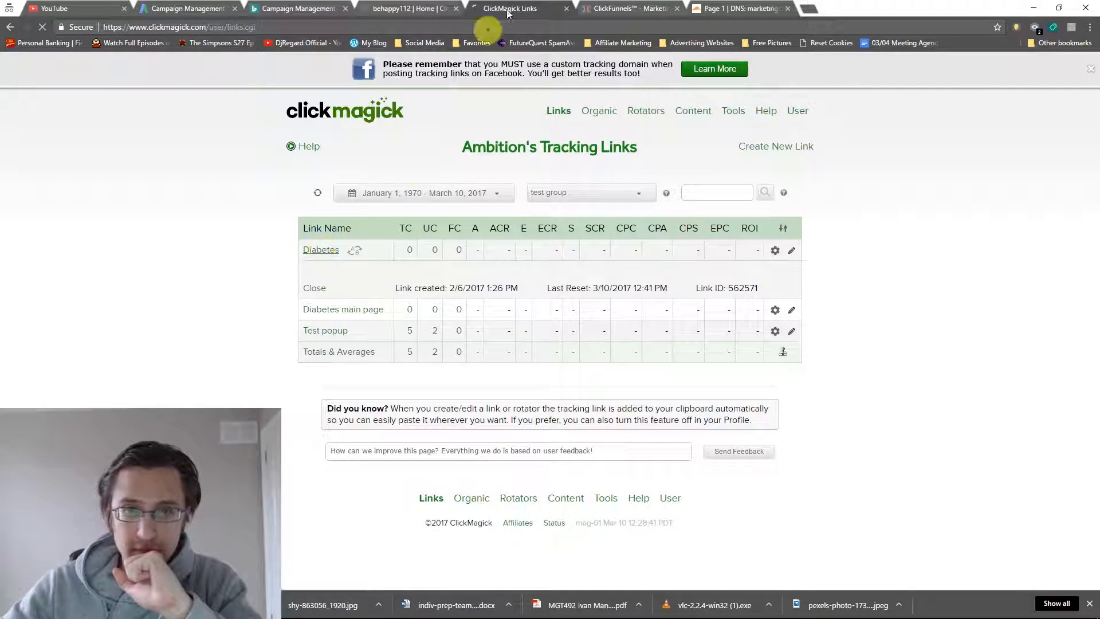
click(628, 9)
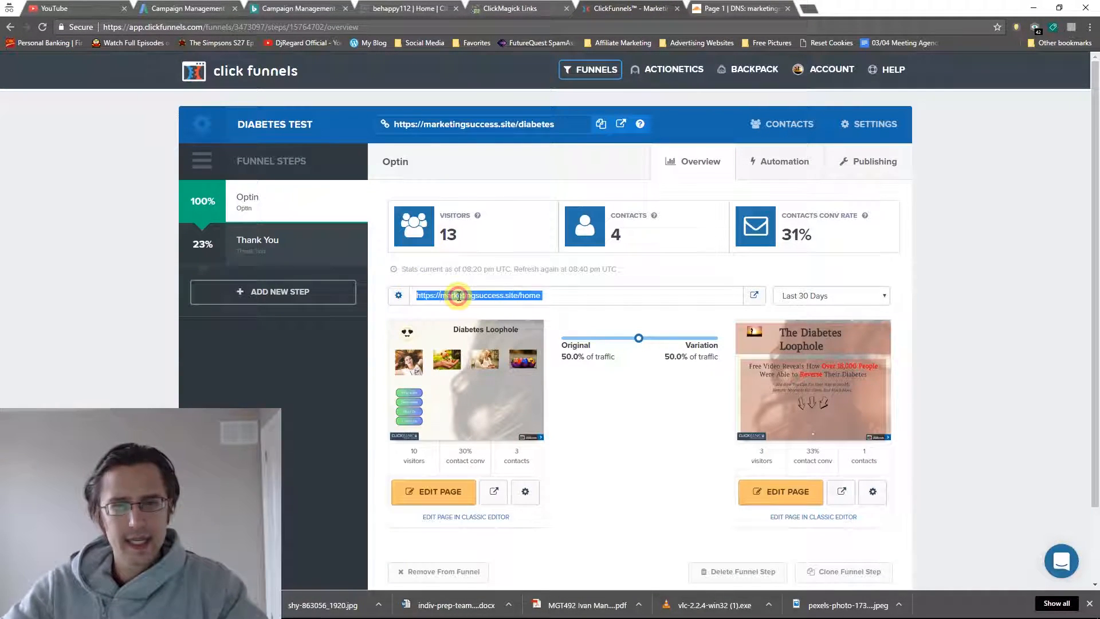
click(513, 8)
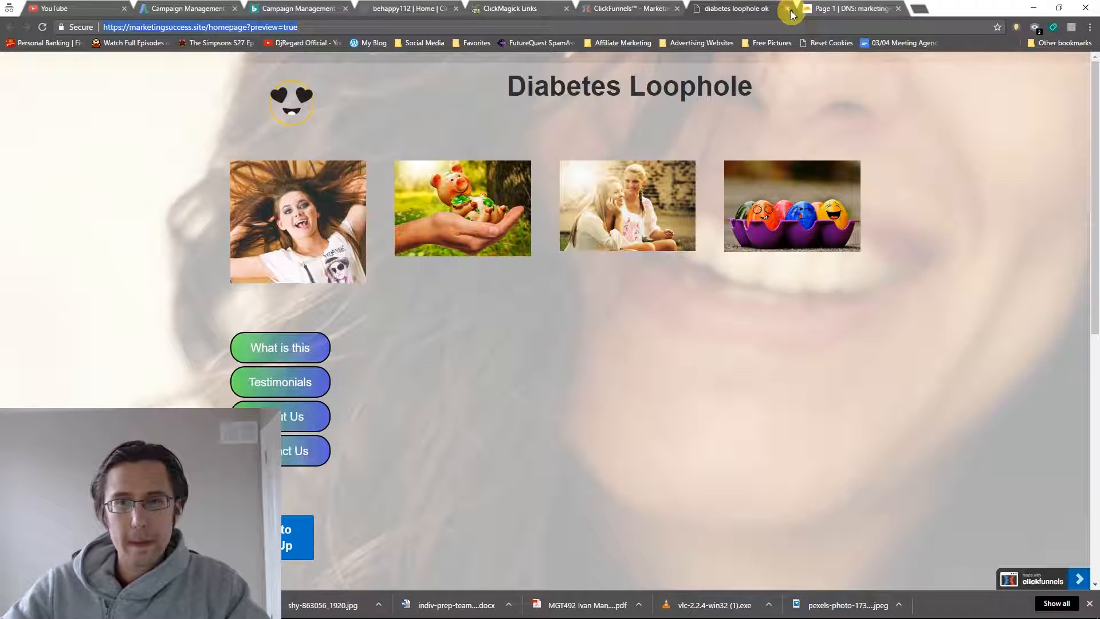
click(513, 9)
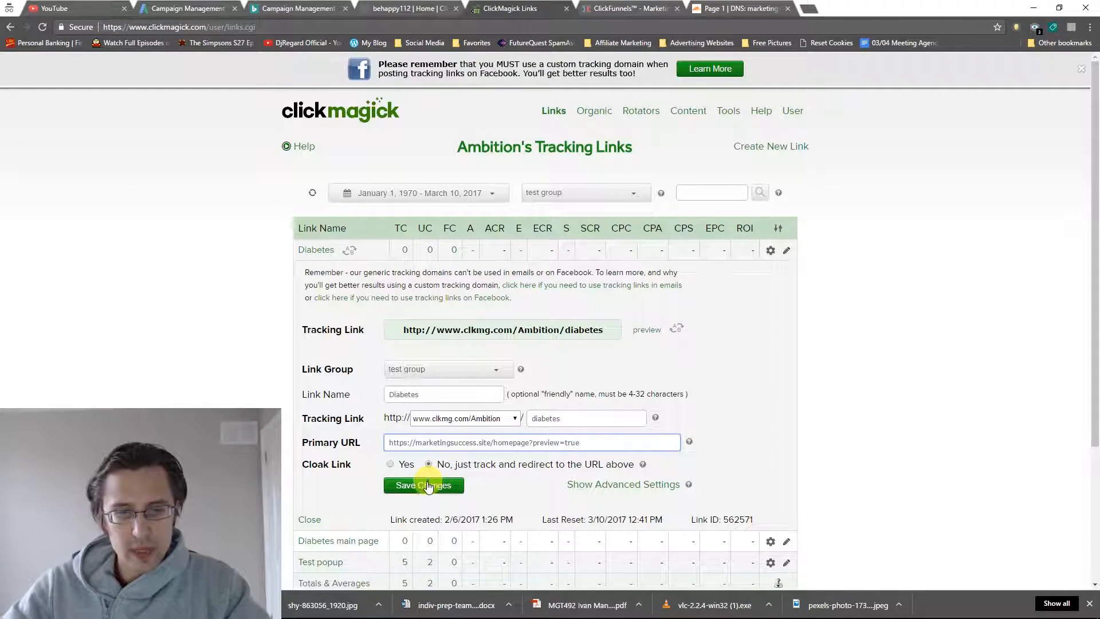
click(424, 485)
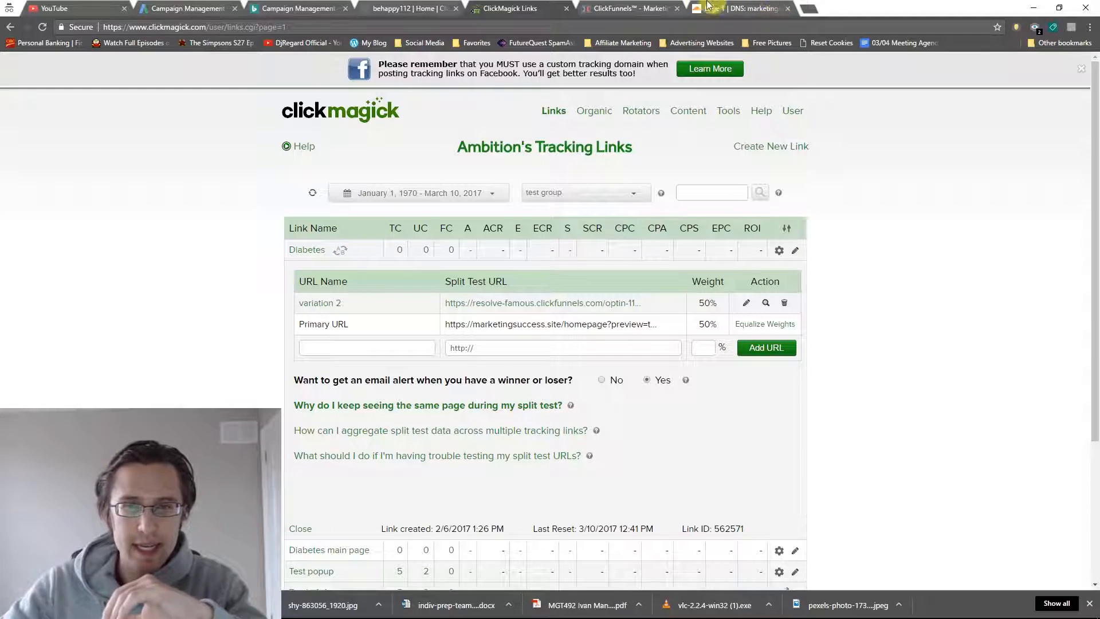
mouse_move(635, 8)
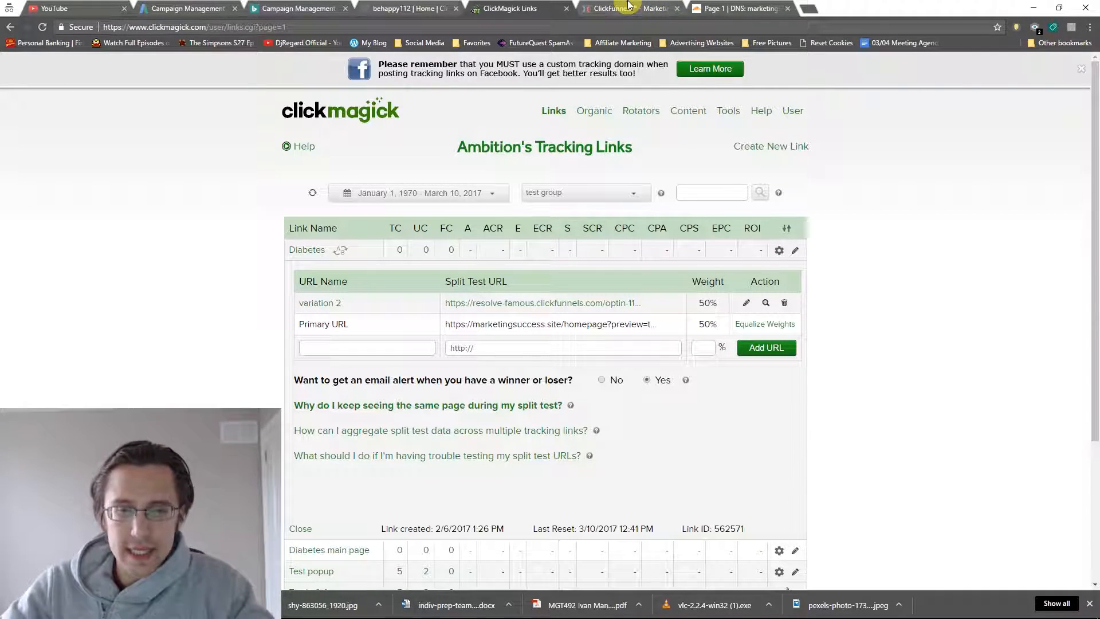
Preview the ClickFunnels variation page and delete the old variation 2 URL
click(629, 7)
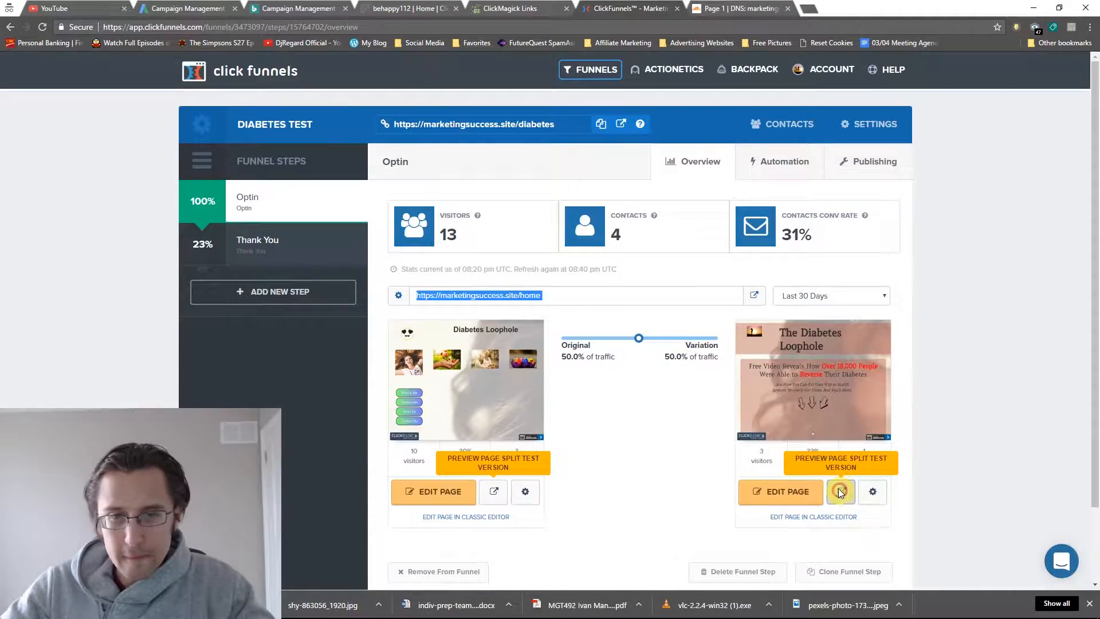
click(840, 491)
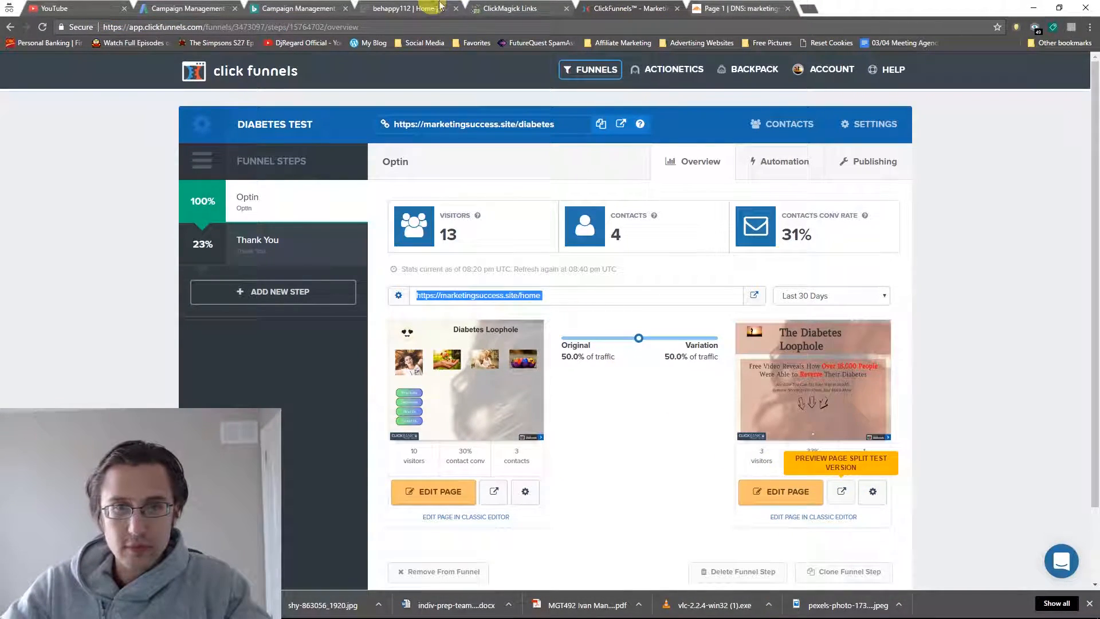
click(513, 8)
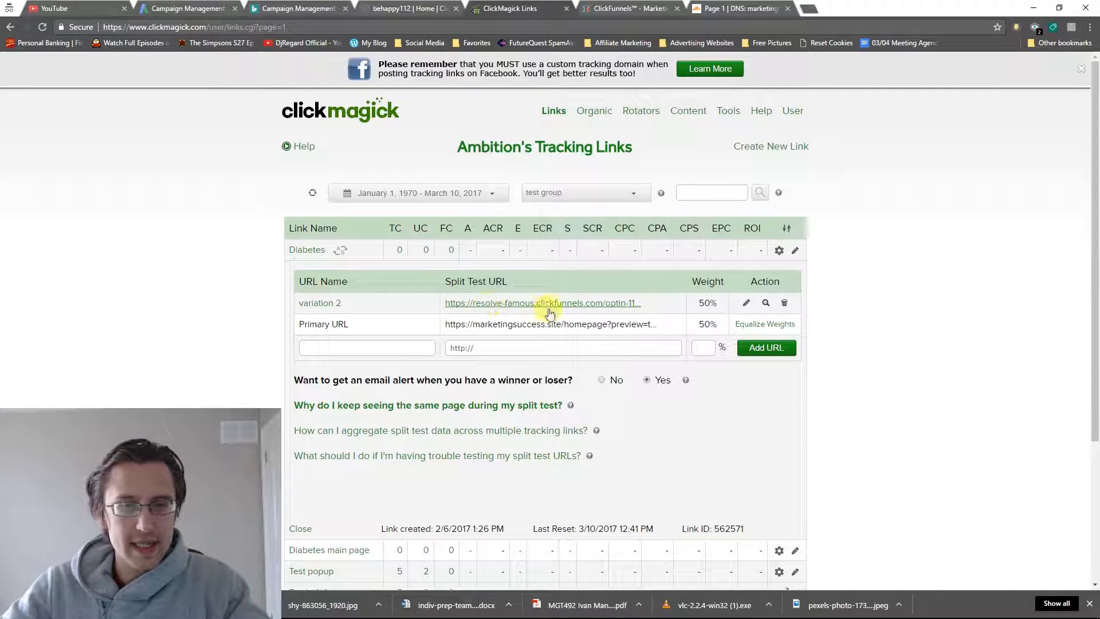
click(784, 303)
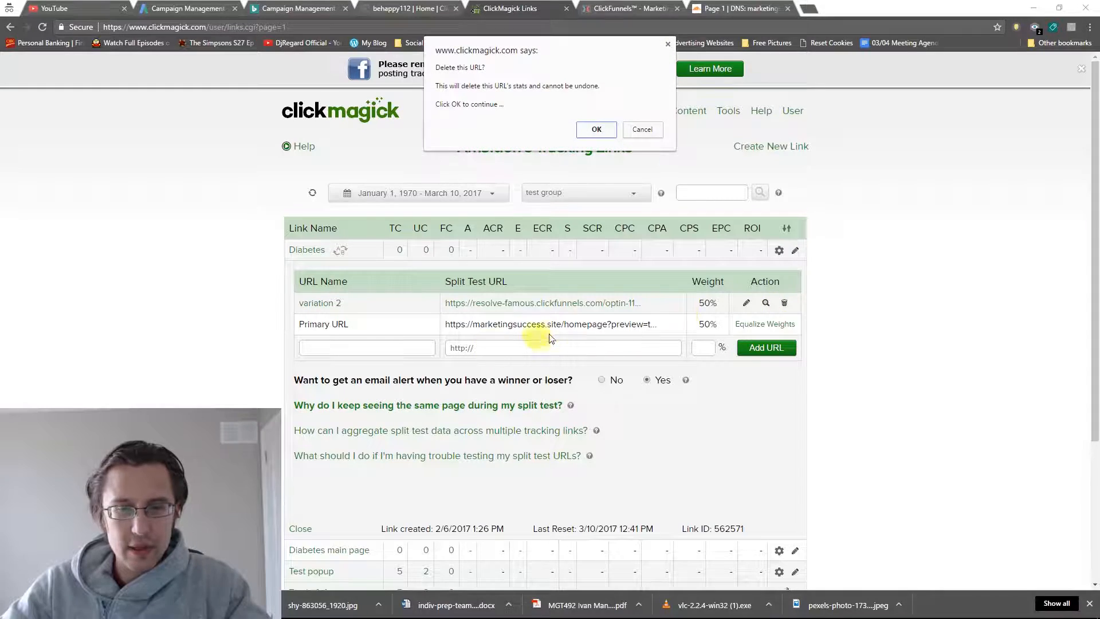
click(595, 129)
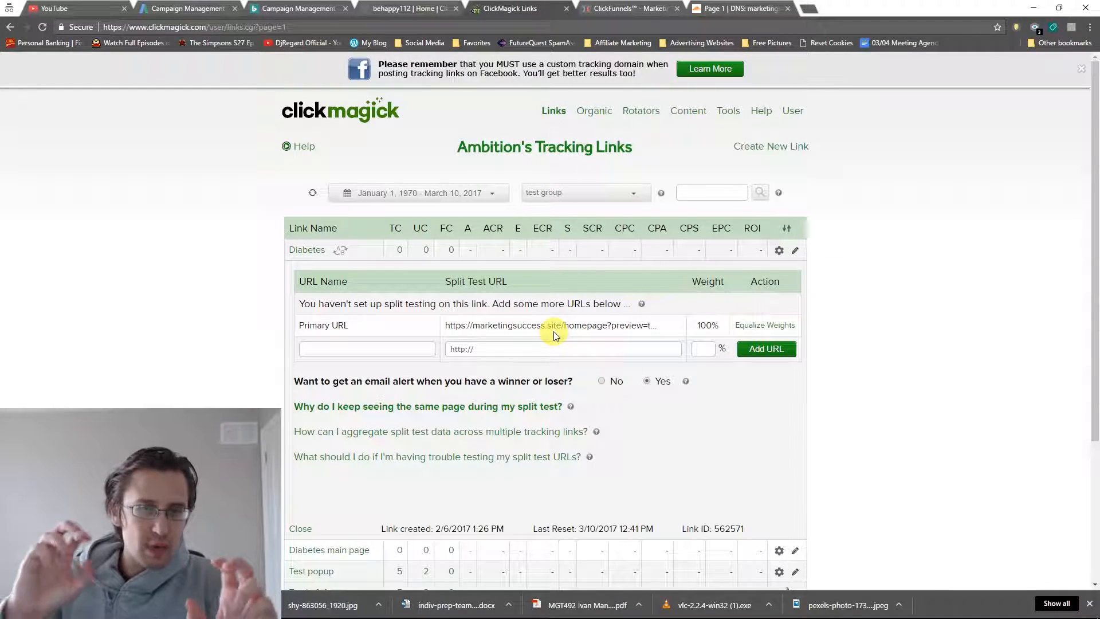
click(563, 348)
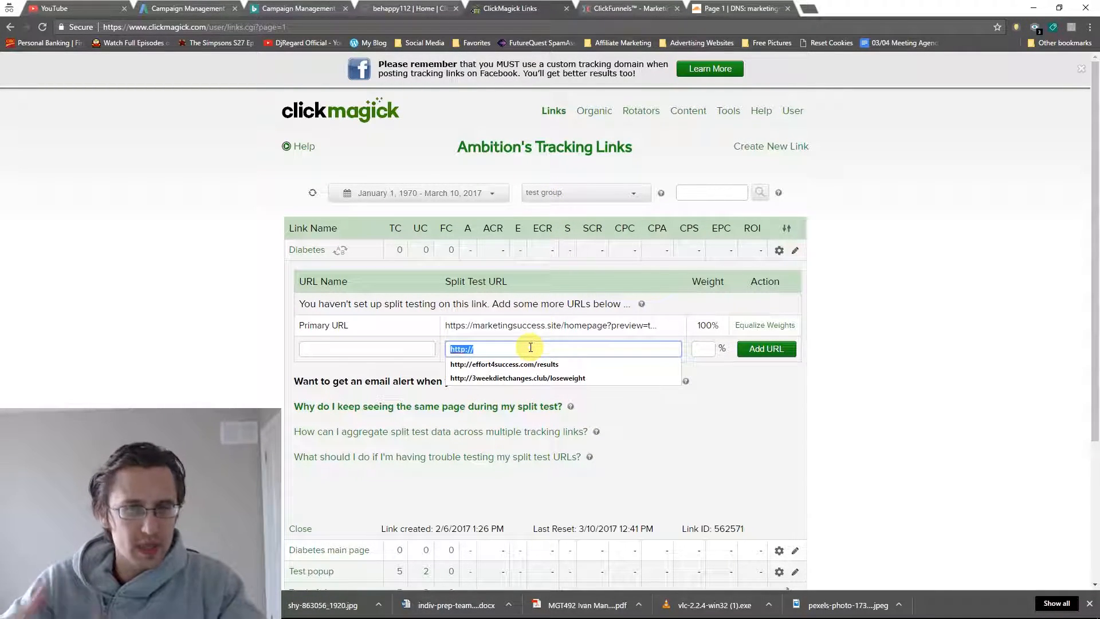
text(https://marketingsuccess.site/home2?preview=true)
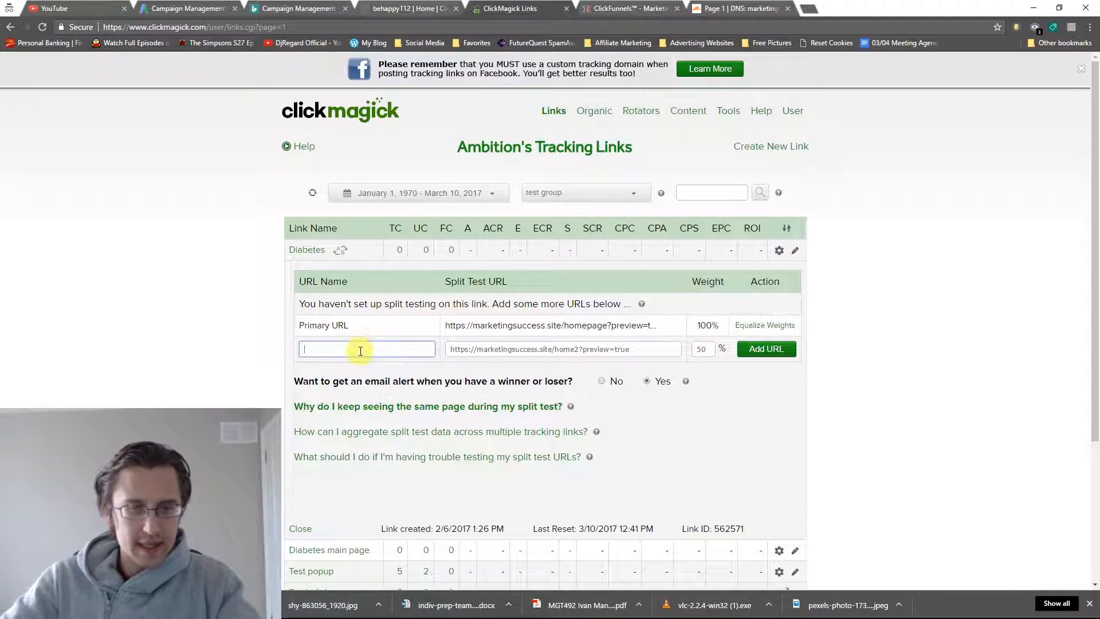
text(variation 2)
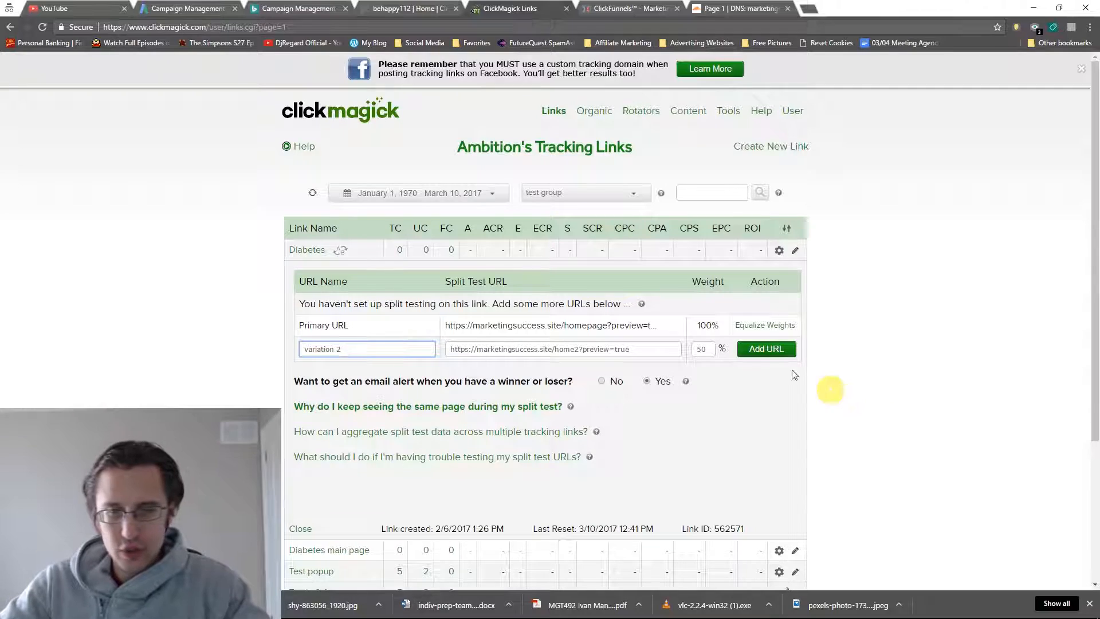
click(765, 349)
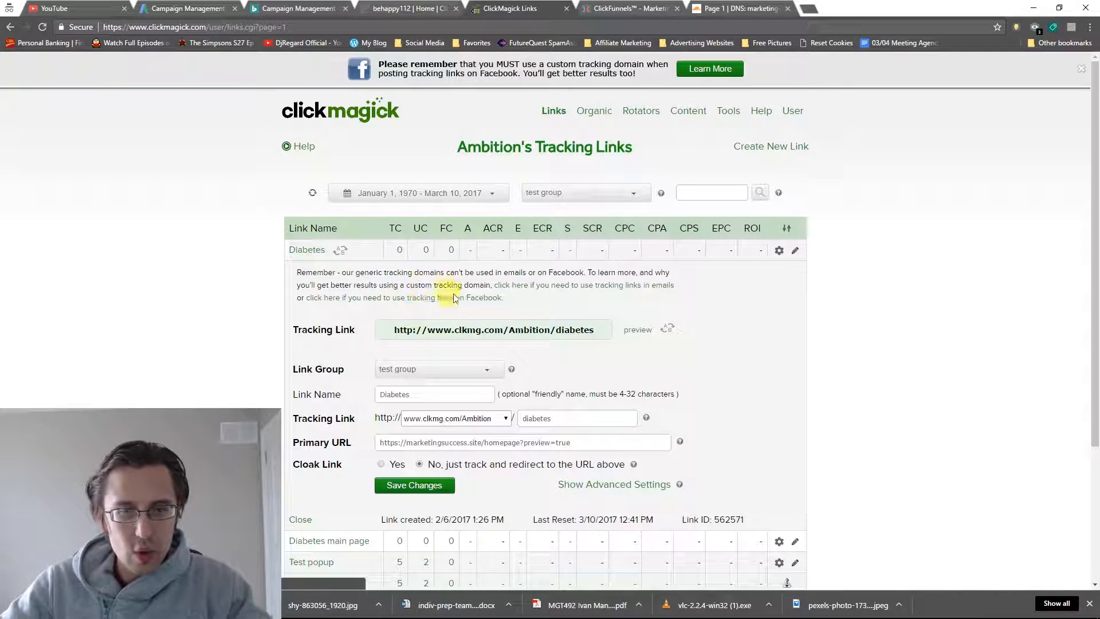
Switch the Diabetes link to track.marketingsuccess.site and reopen it to confirm the new URL
click(455, 418)
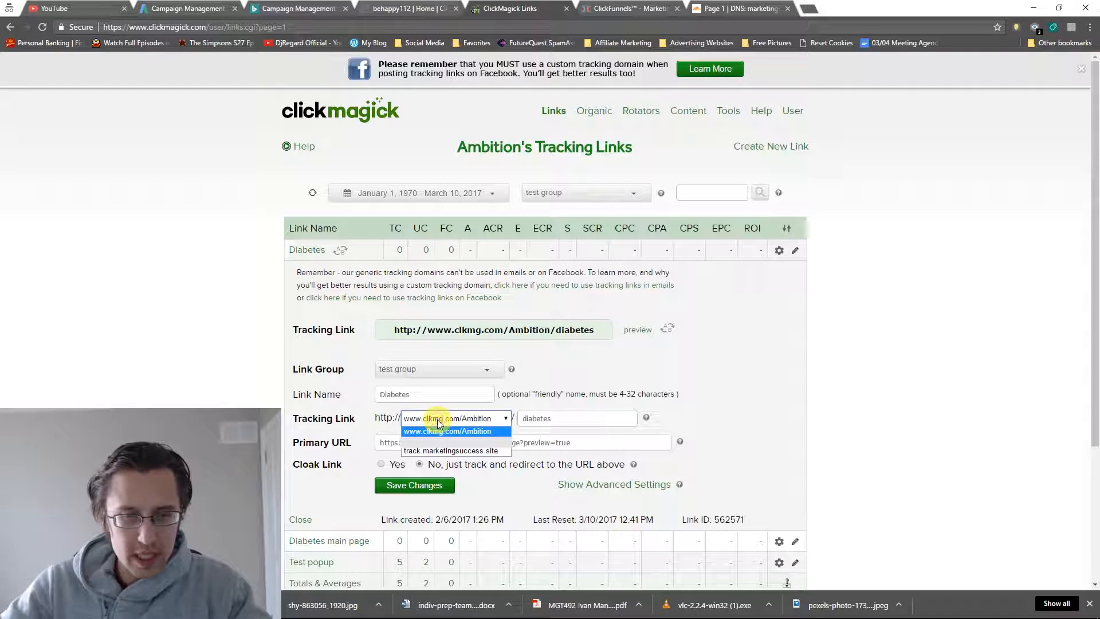
mouse_move(453, 450)
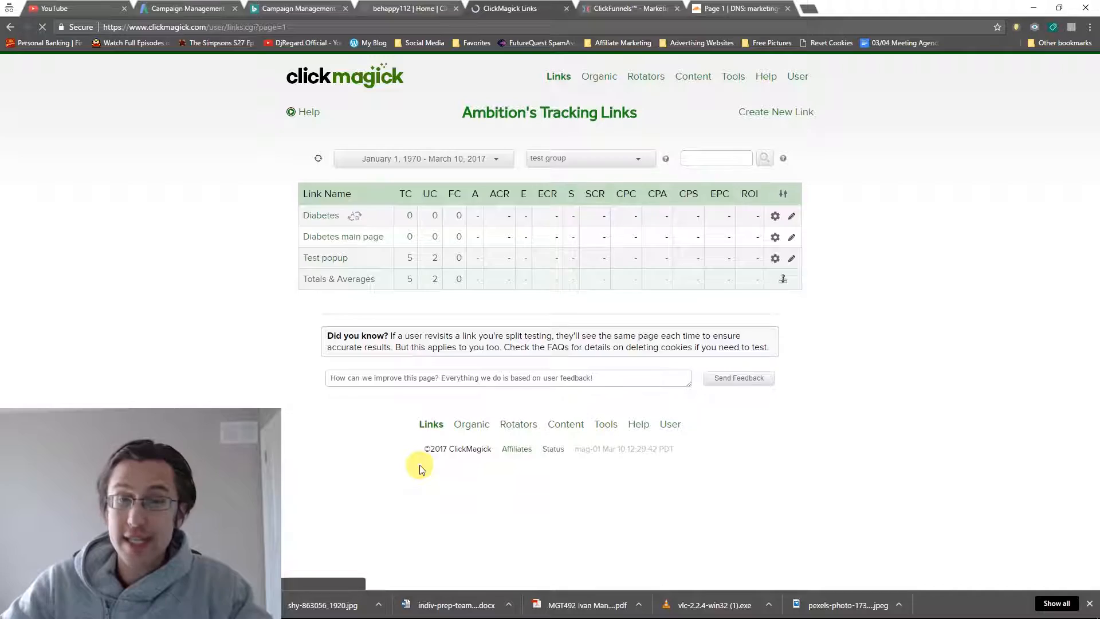
click(321, 215)
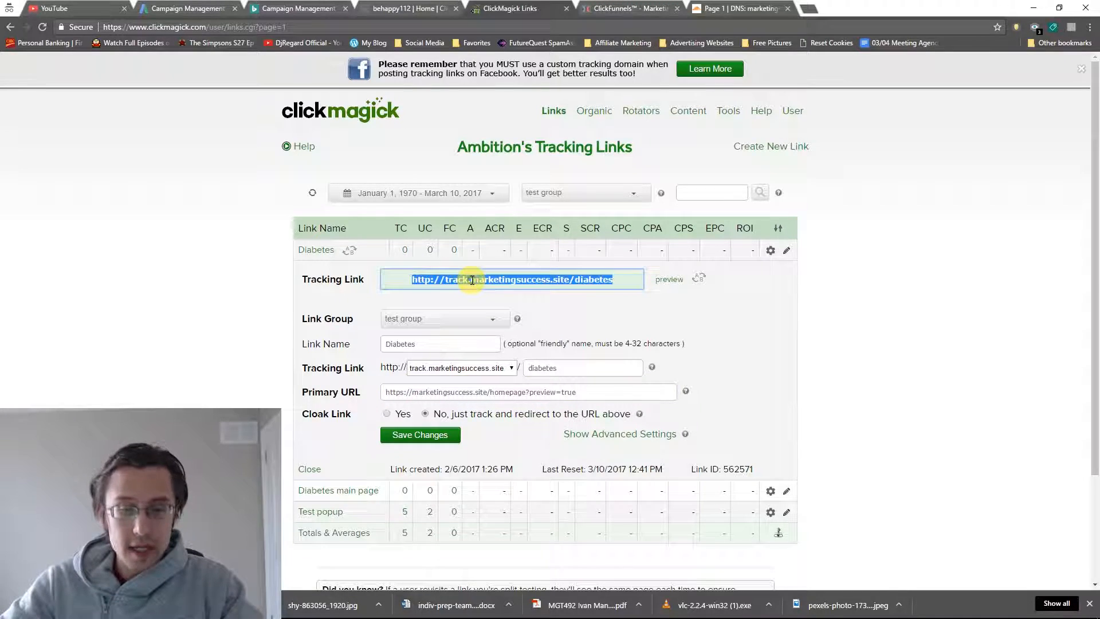
click(309, 468)
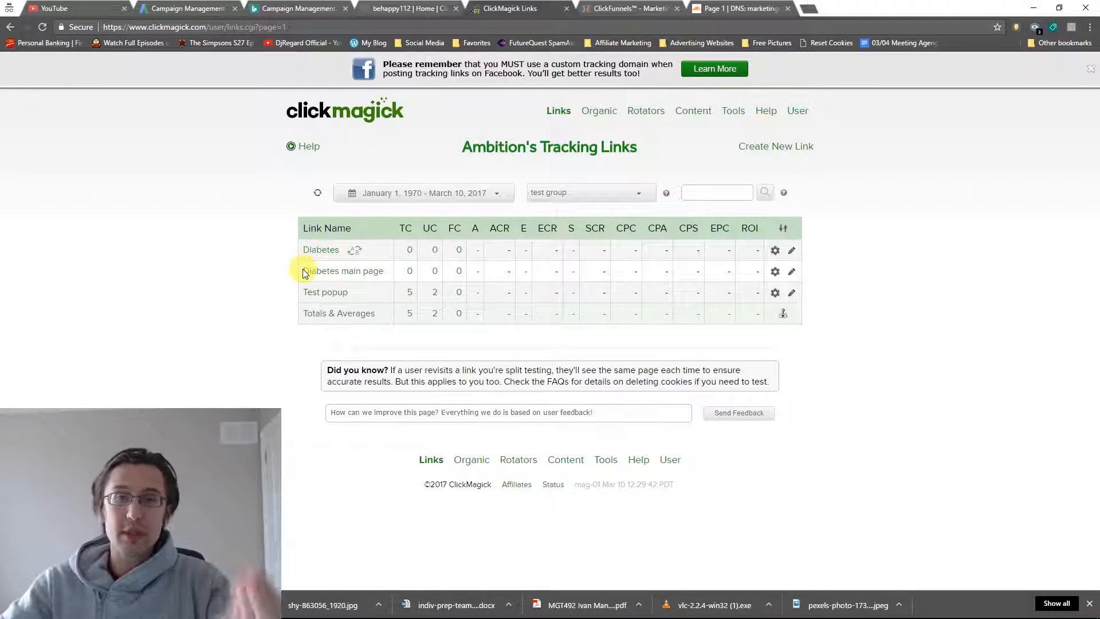
mouse_move(279, 334)
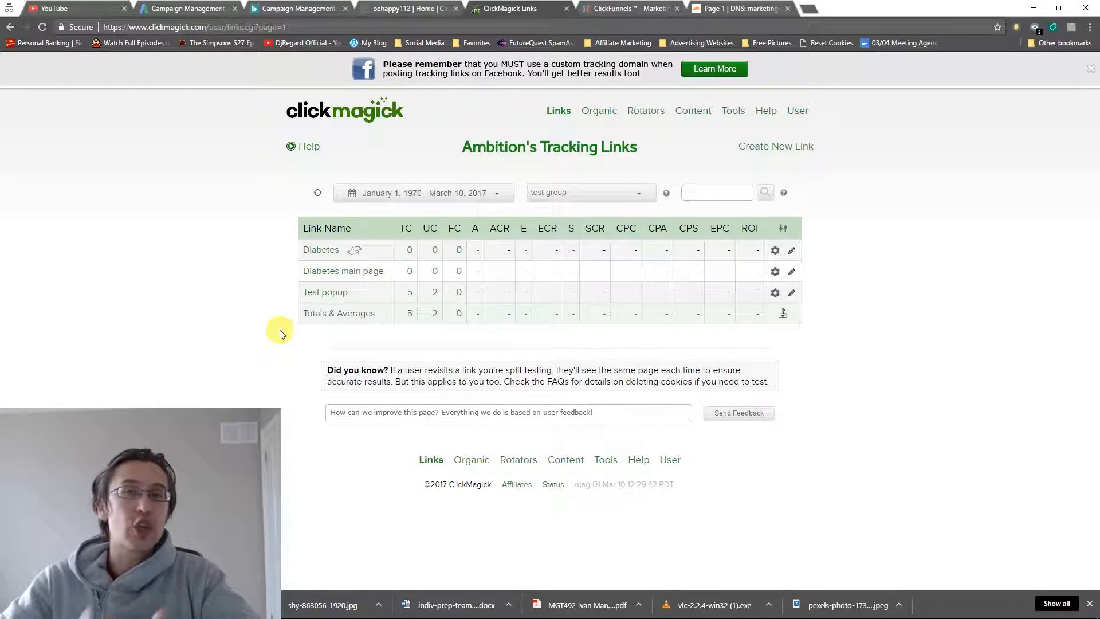
click(321, 250)
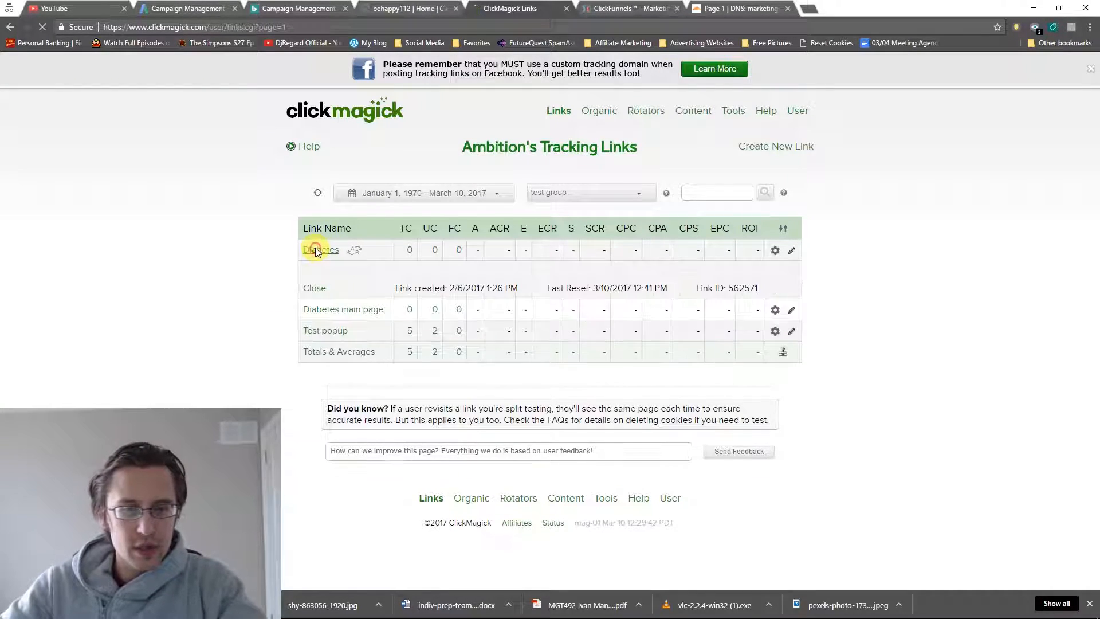